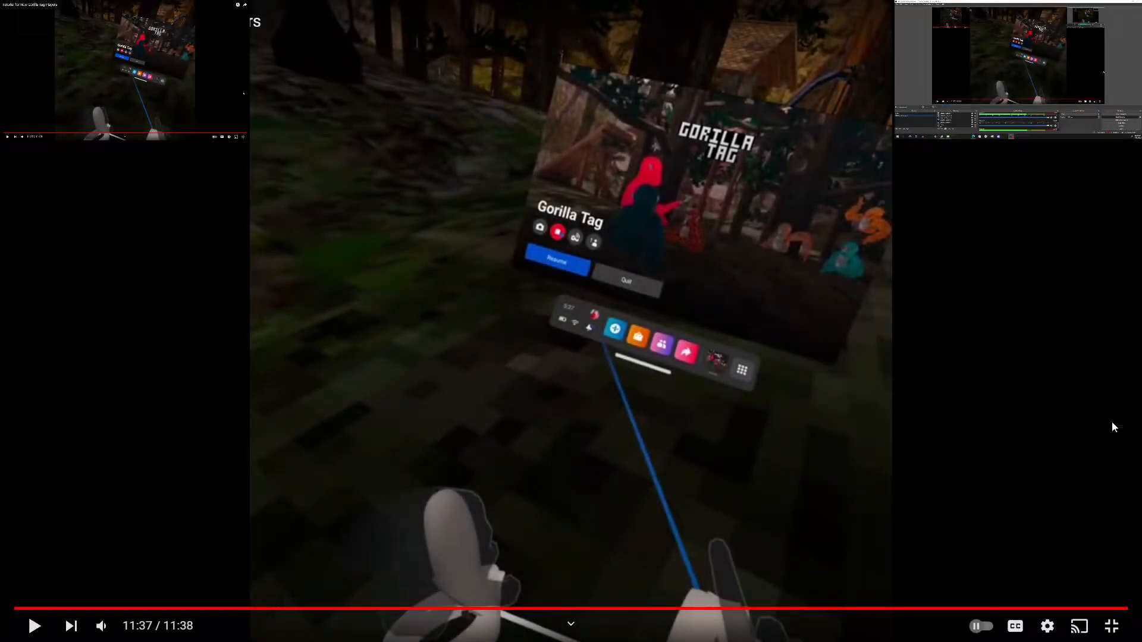
Replay the finished Gorilla Tag tutorial from 0:00 in full screen
left_click(556, 260)
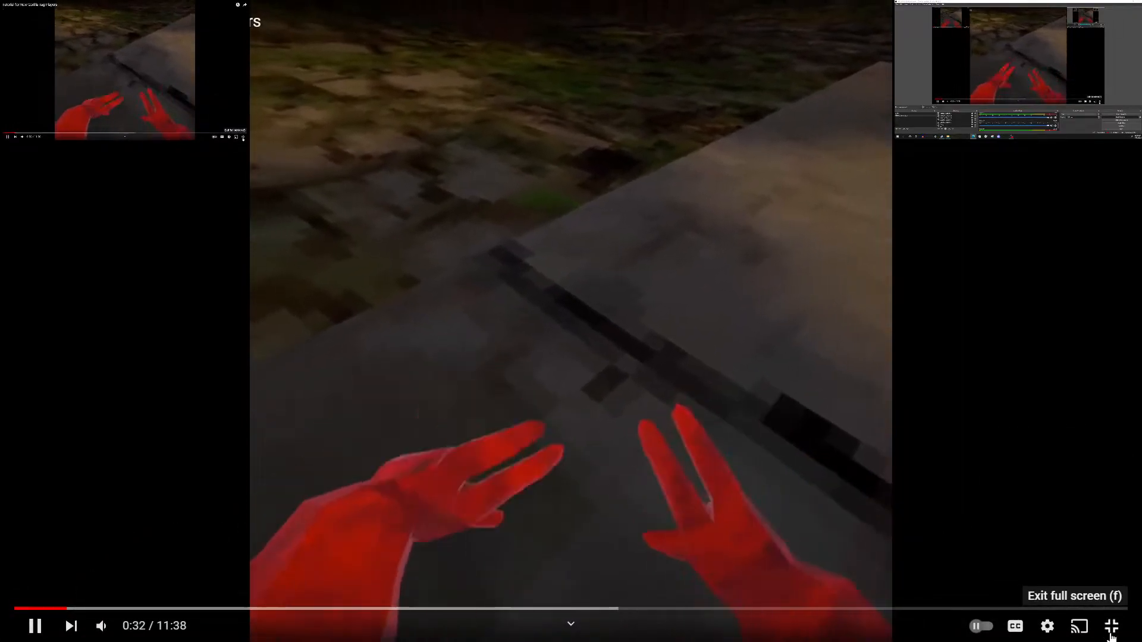
Exit full screen and scroll down to the tutorial's three comments
left_click(1112, 627)
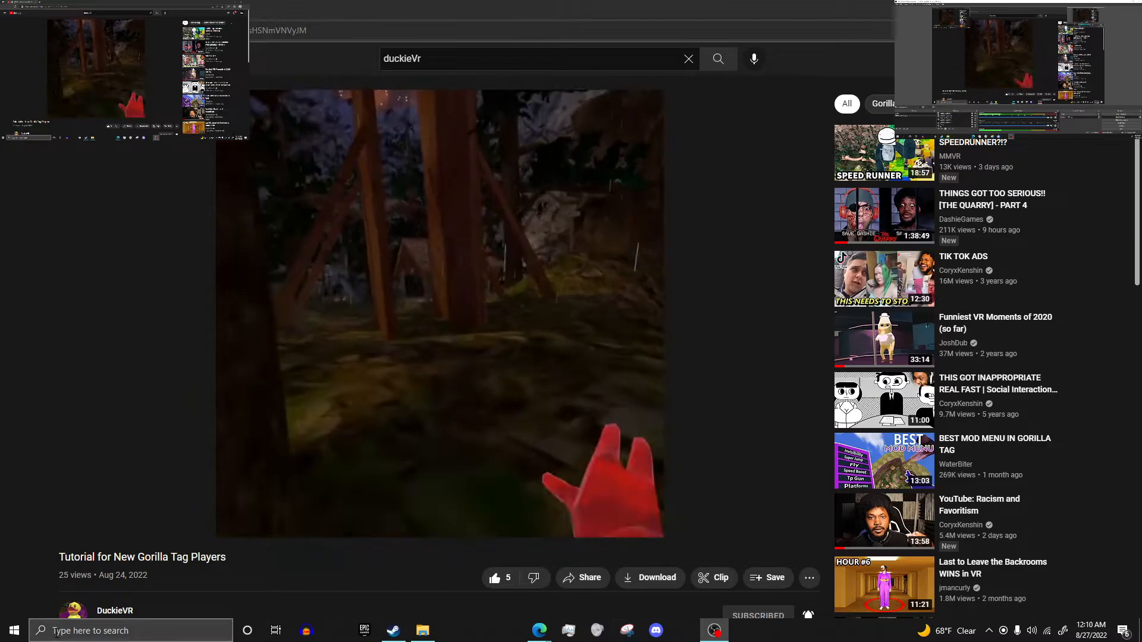
scroll("down", 3)
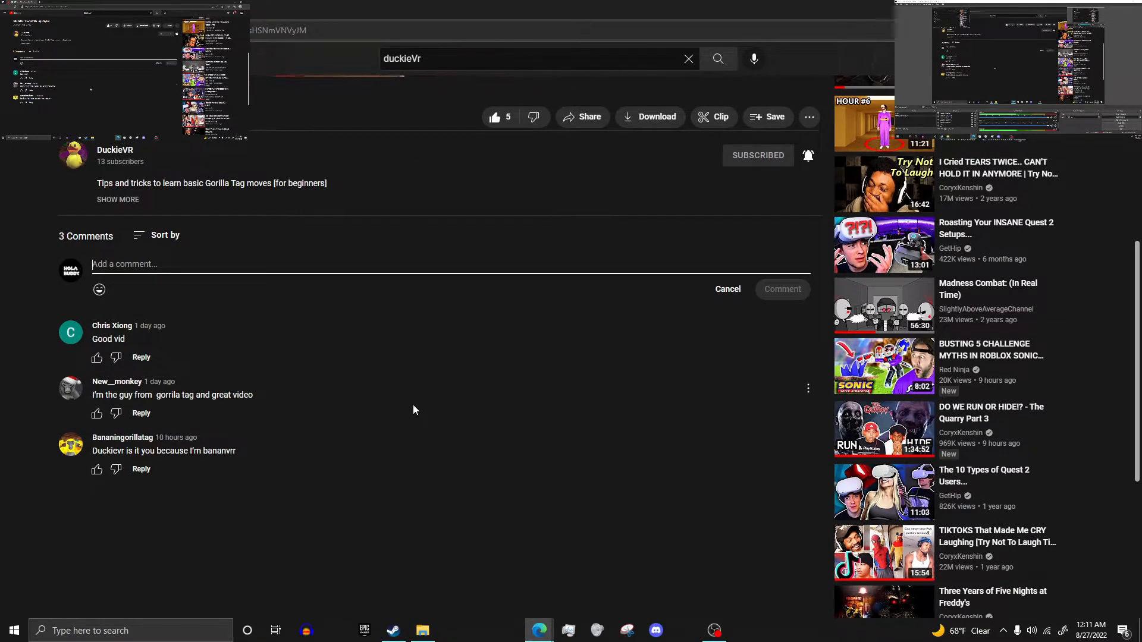
mouse_move(208, 425)
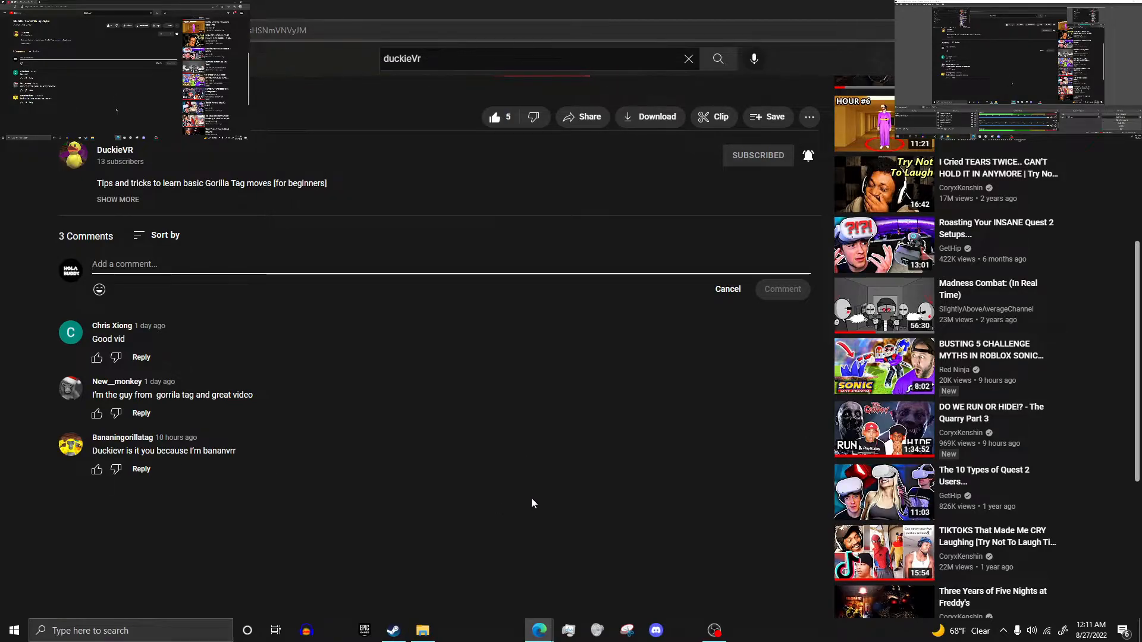
mouse_move(425, 517)
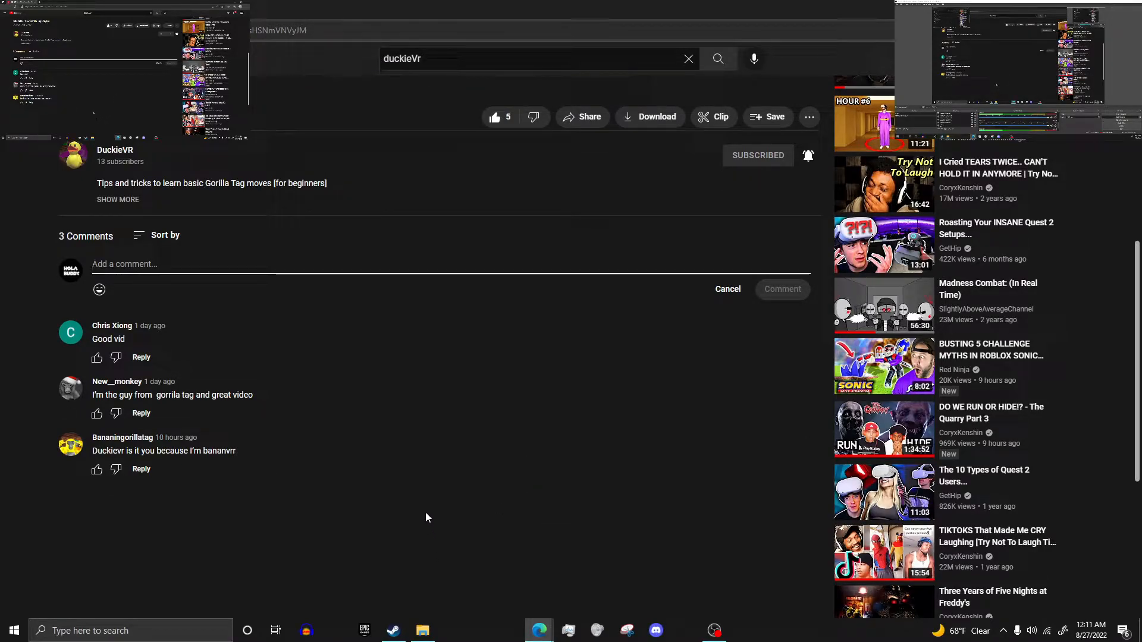
mouse_move(429, 529)
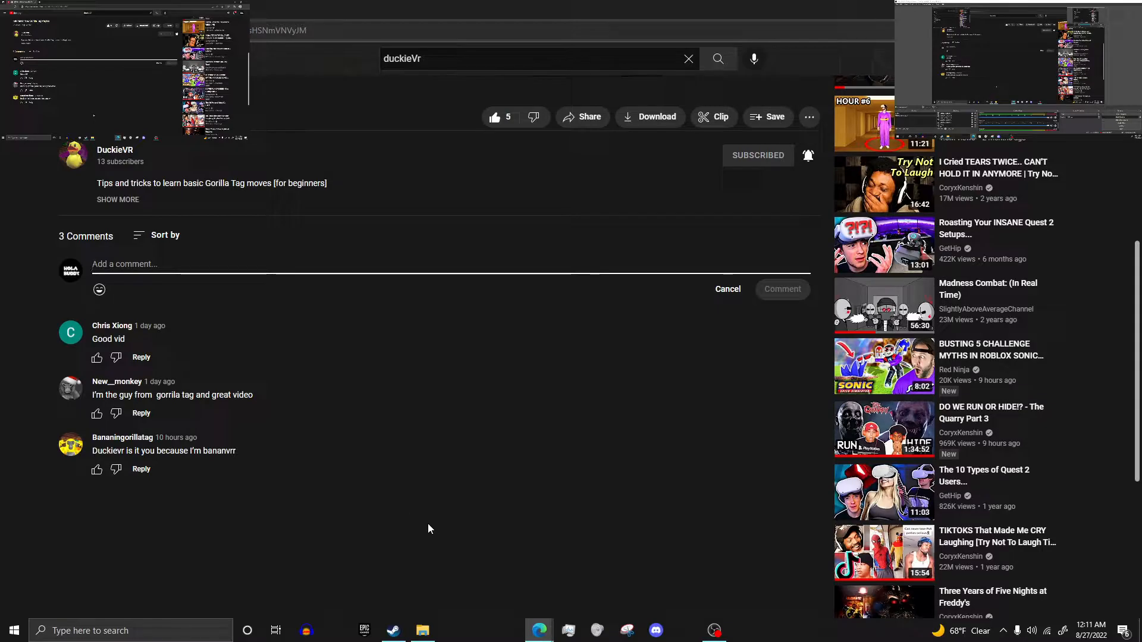
mouse_move(494, 510)
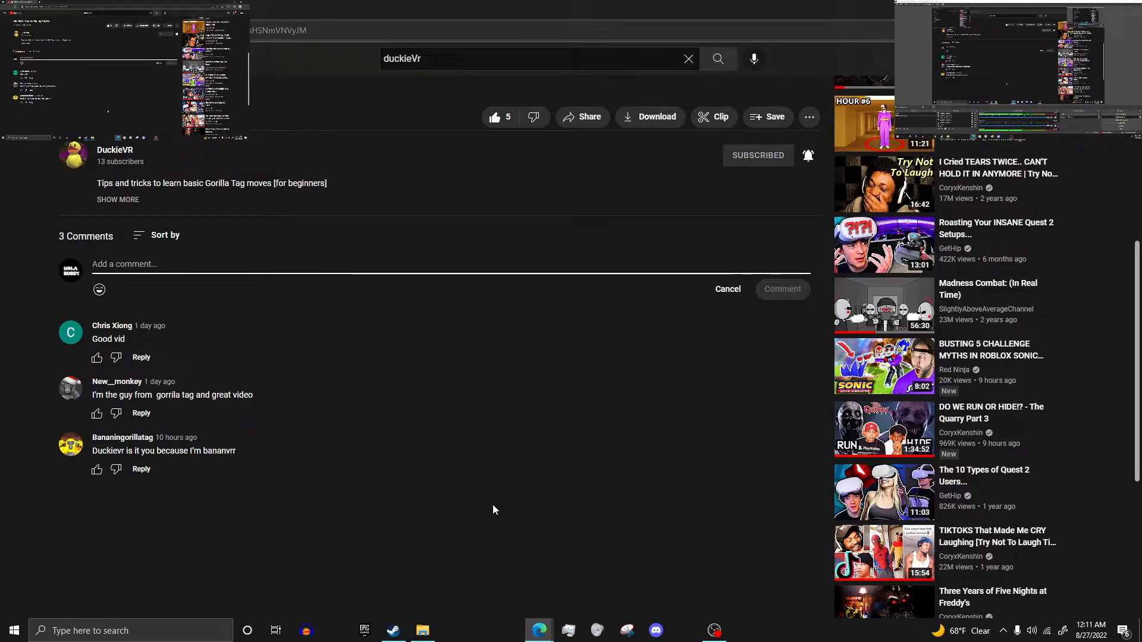
Unsubscribe and resubscribe to DuckieVR with all notifications, then re-like the tutorial
scroll("down", 3)
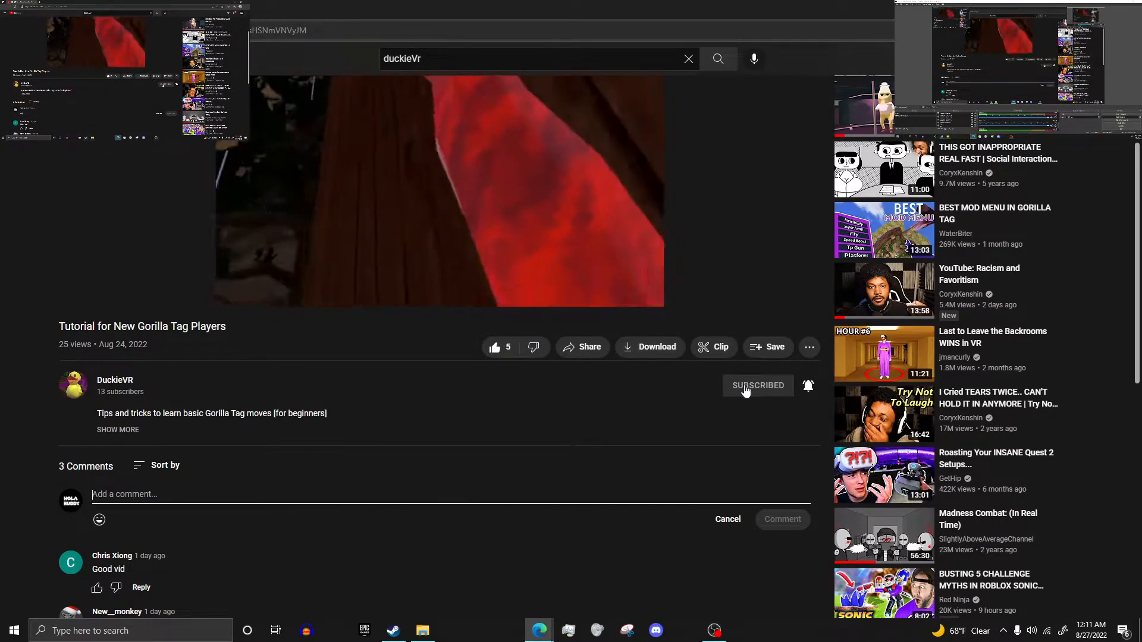
left_click(757, 385)
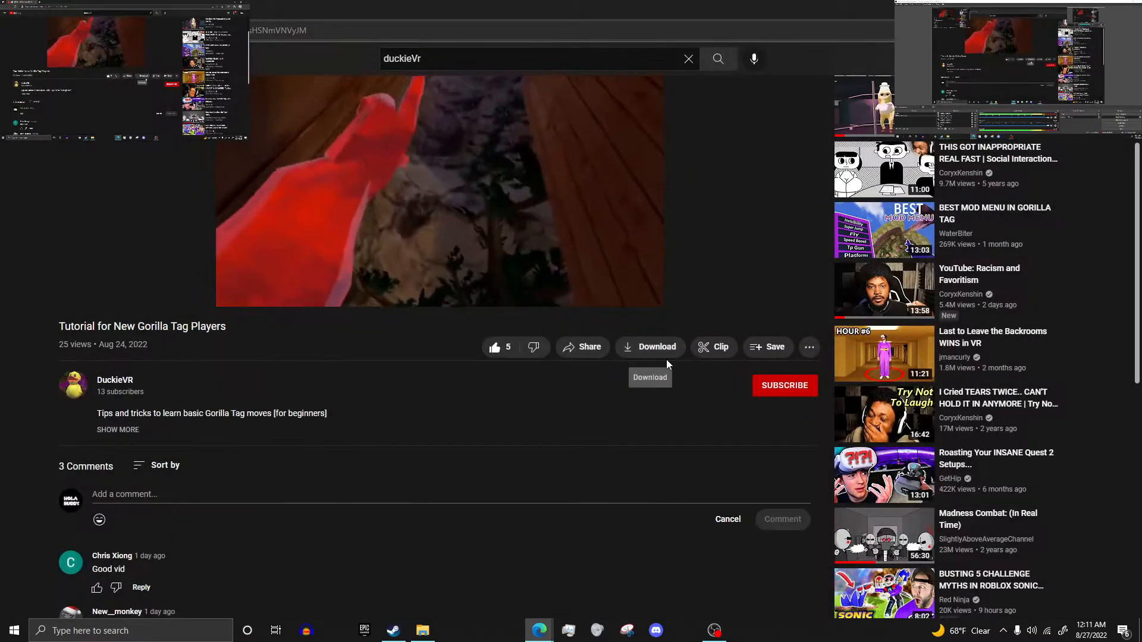
left_click(784, 386)
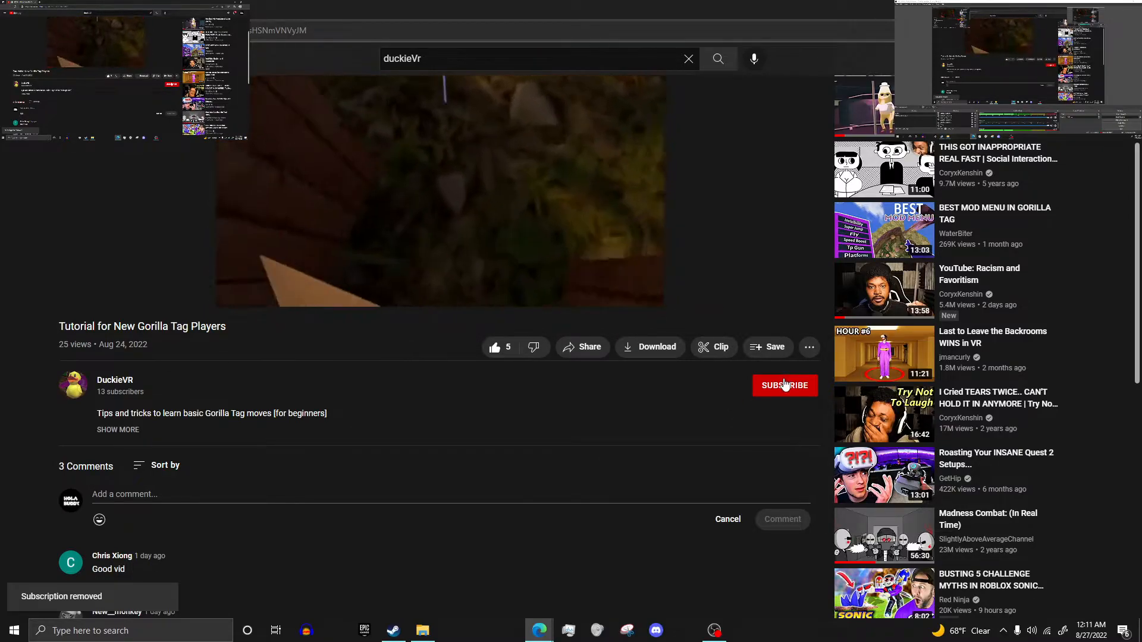
left_click(785, 386)
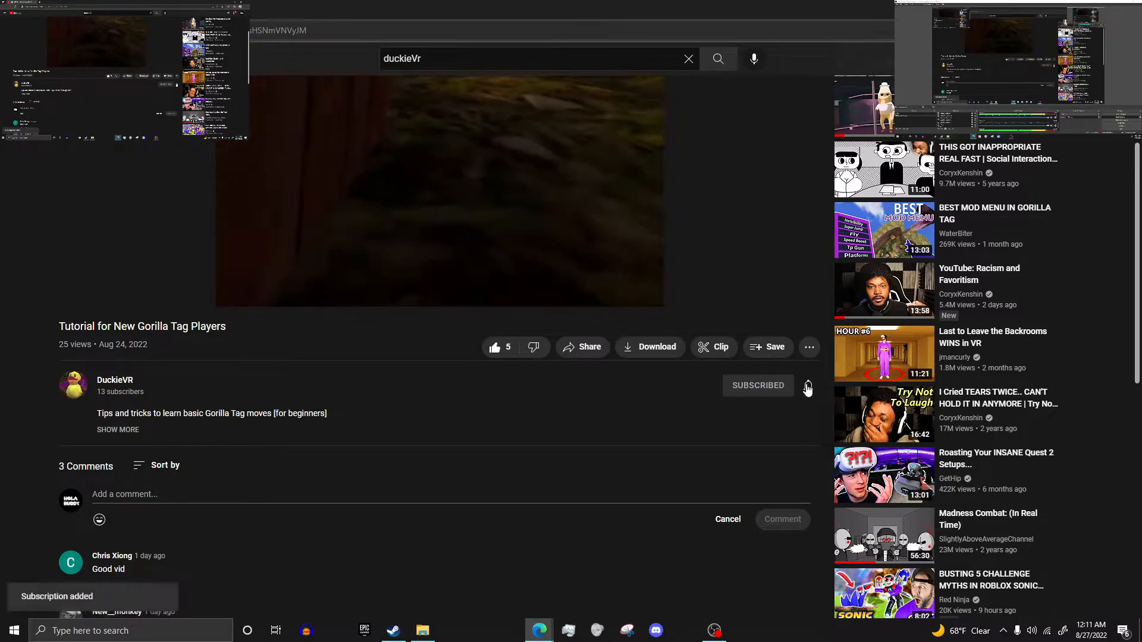
left_click(807, 386)
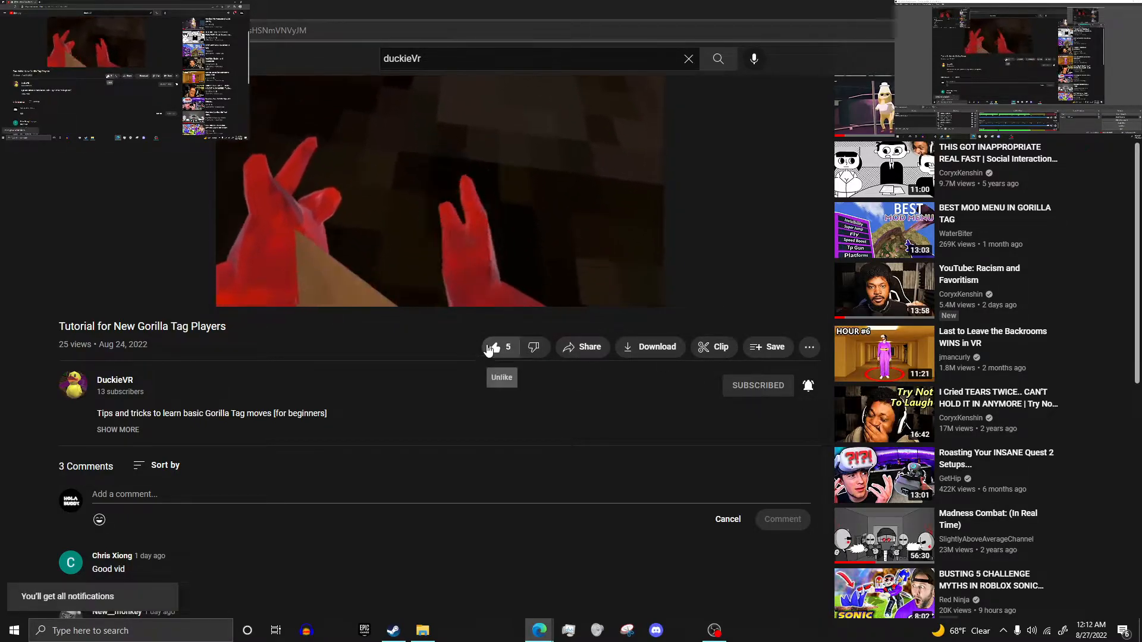
left_click(493, 347)
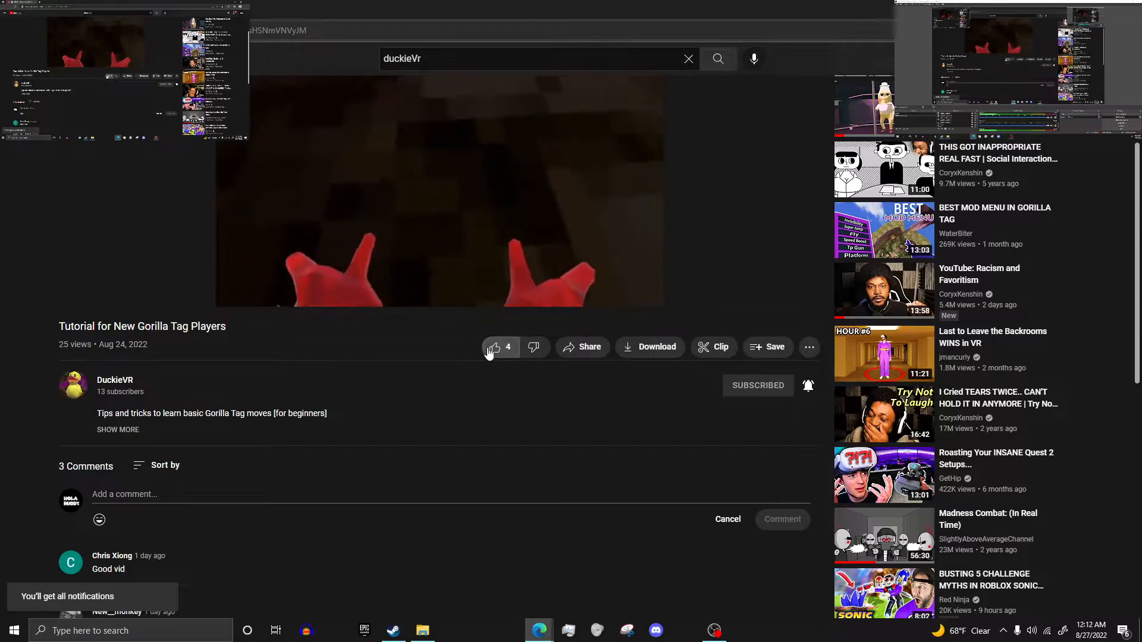
left_click(494, 346)
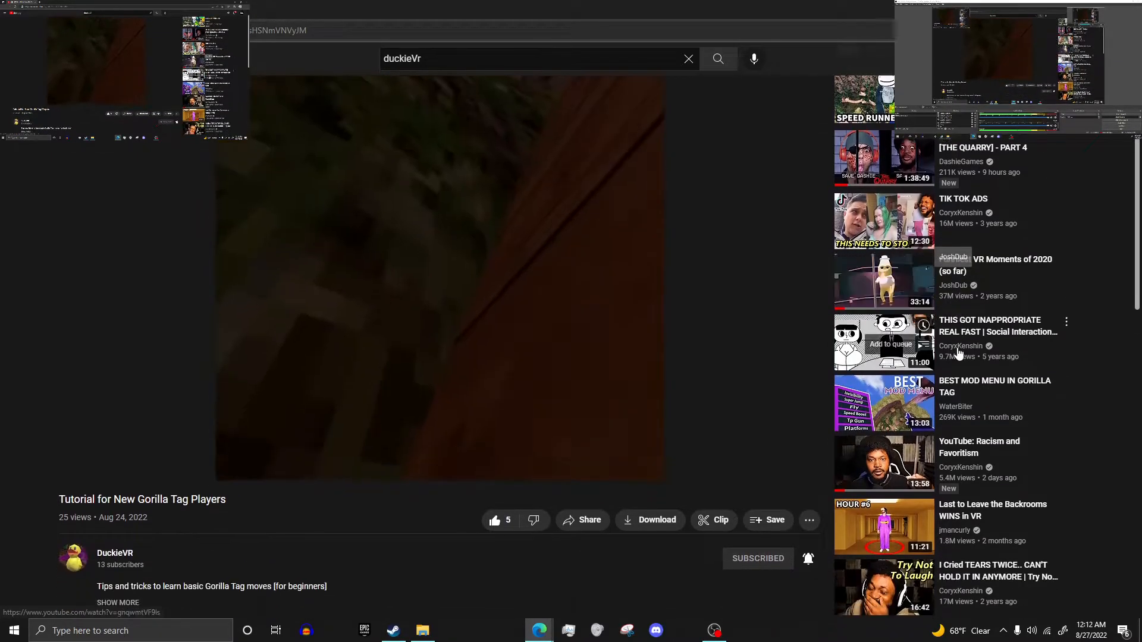
scroll("down", 3)
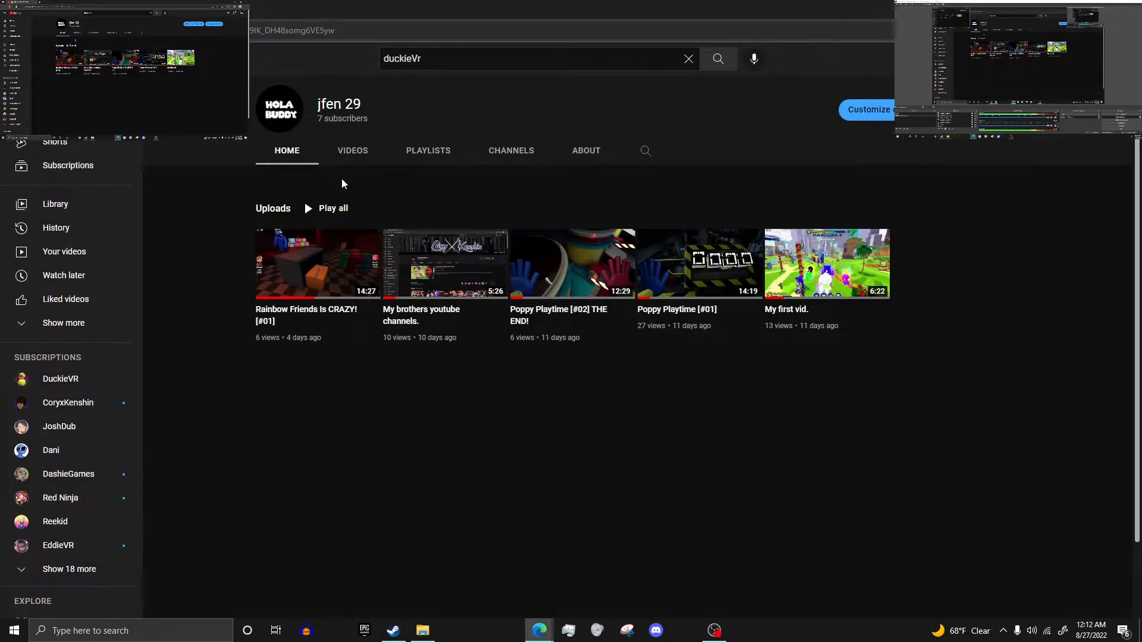
mouse_move(353, 150)
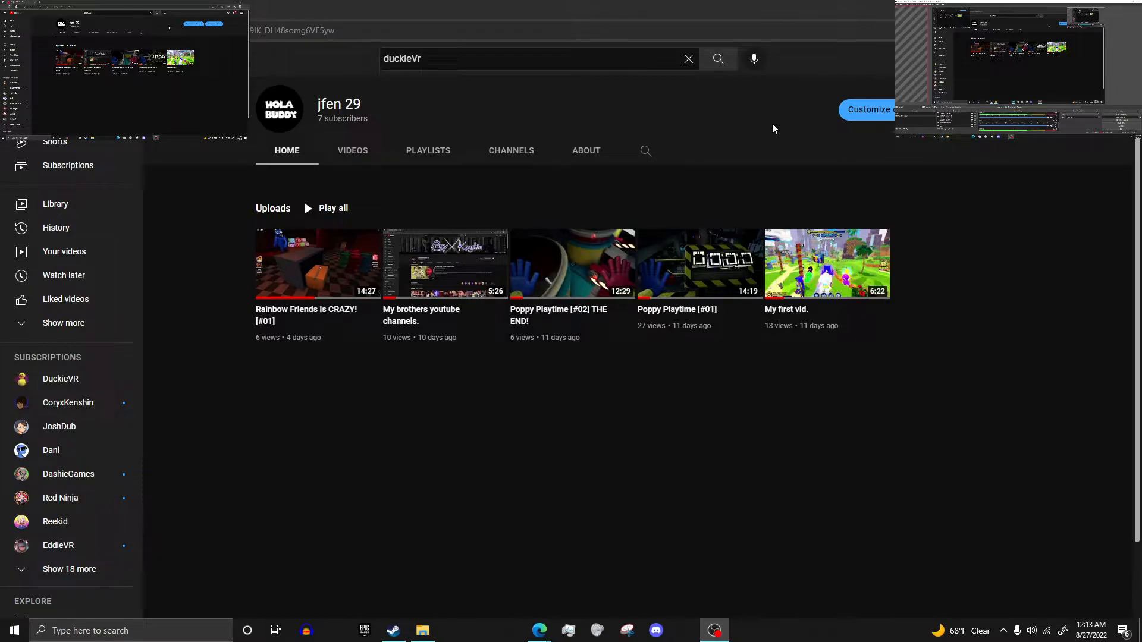
mouse_move(685, 114)
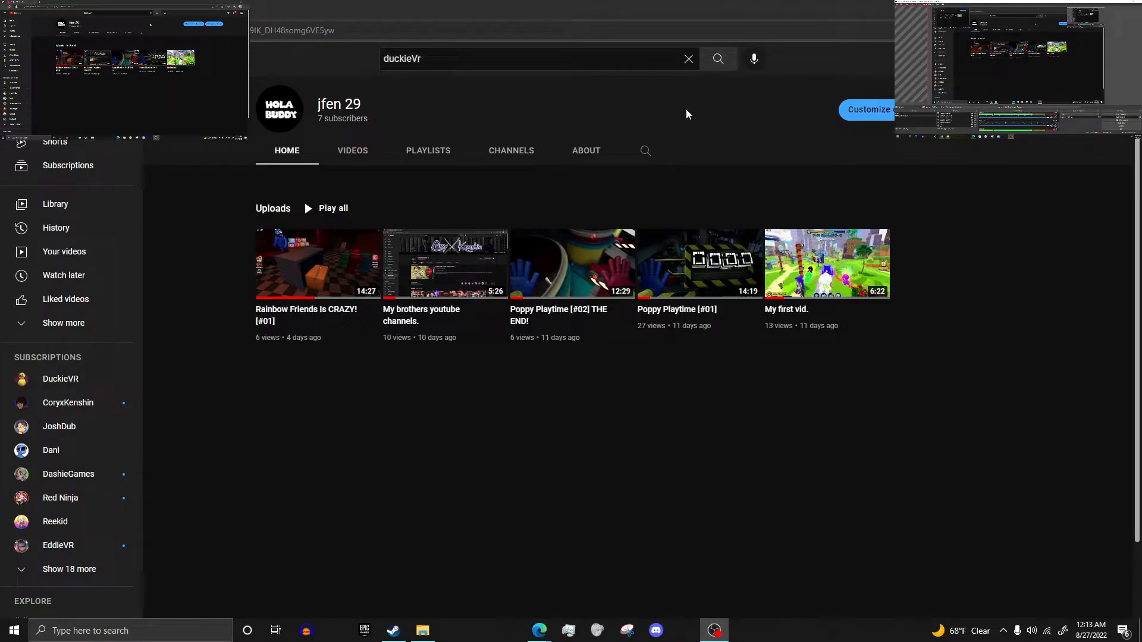
mouse_move(670, 116)
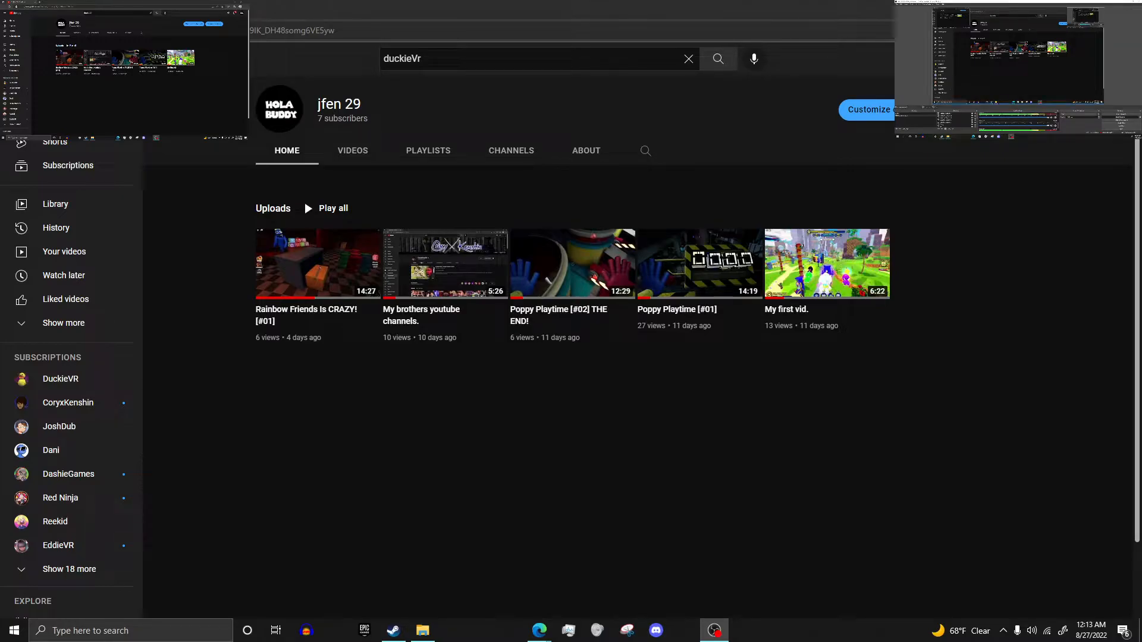
mouse_move(1049, 533)
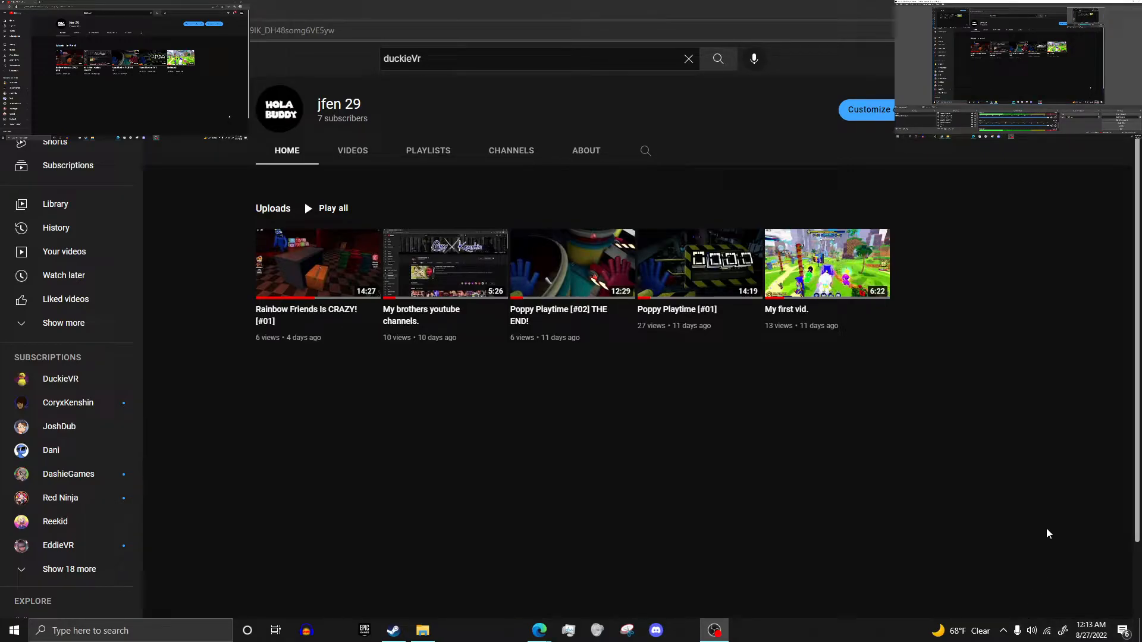
mouse_move(1022, 499)
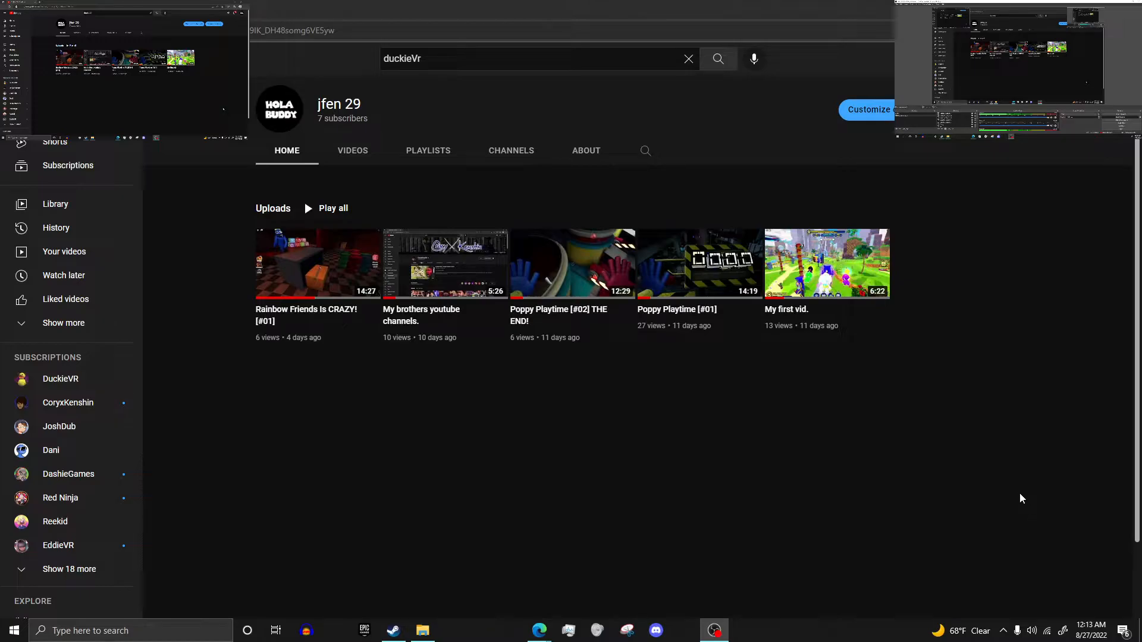
mouse_move(997, 470)
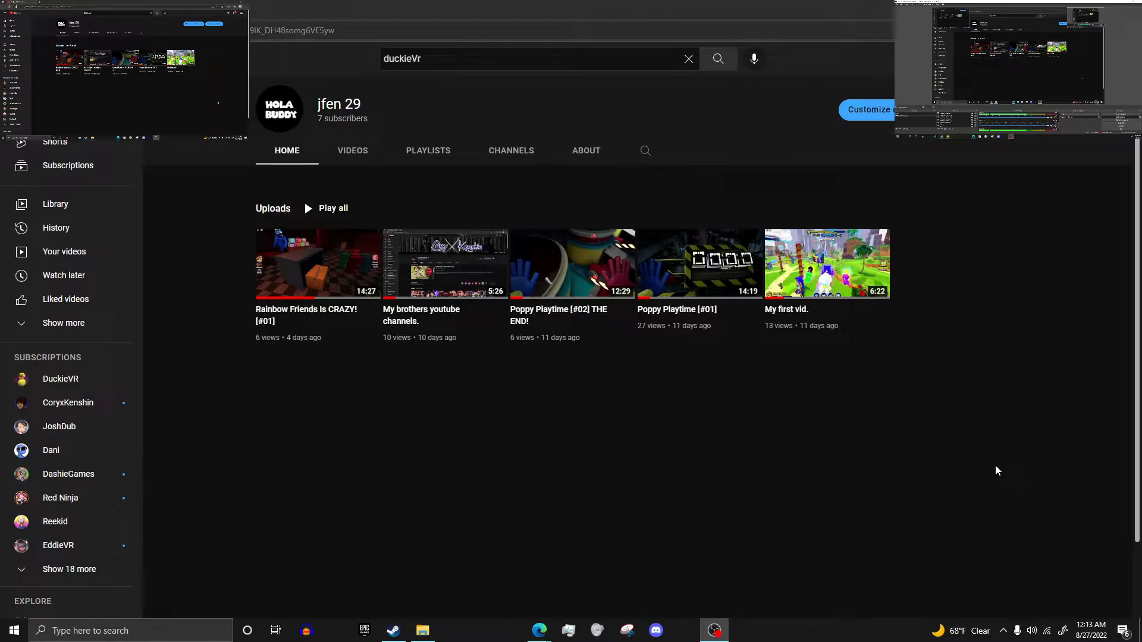
mouse_move(990, 461)
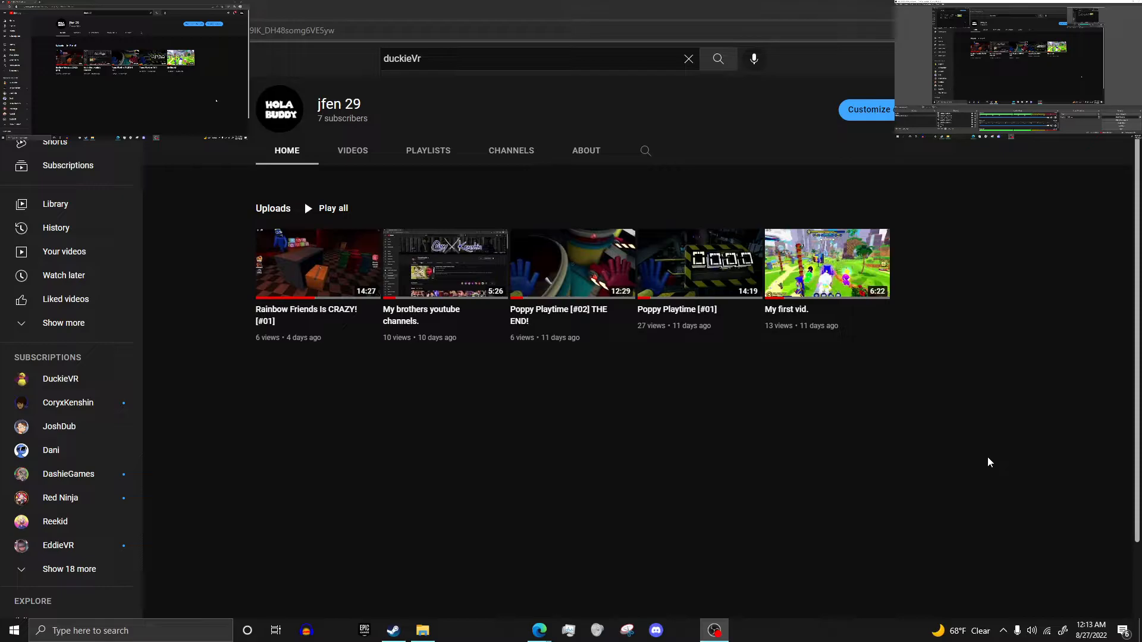
mouse_move(947, 436)
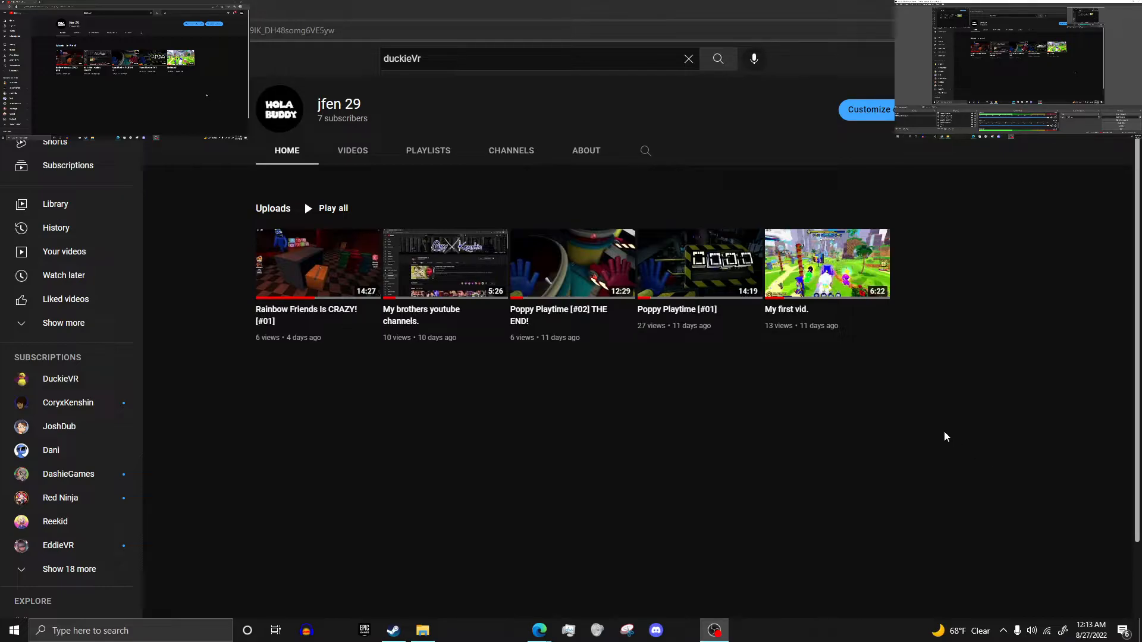
mouse_move(1097, 617)
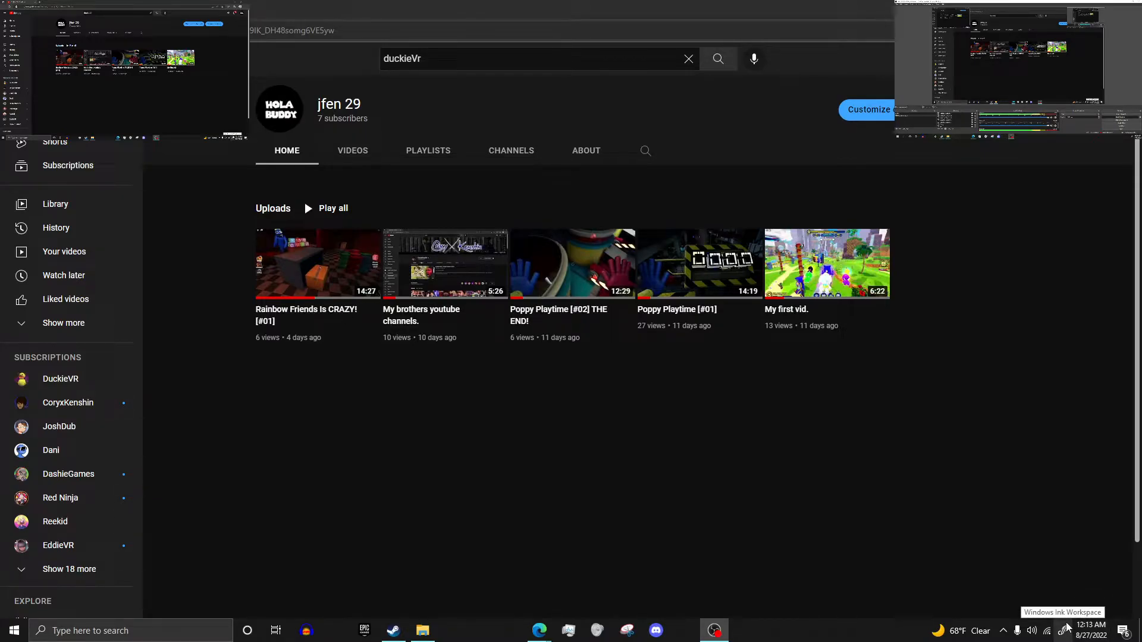
mouse_move(1042, 615)
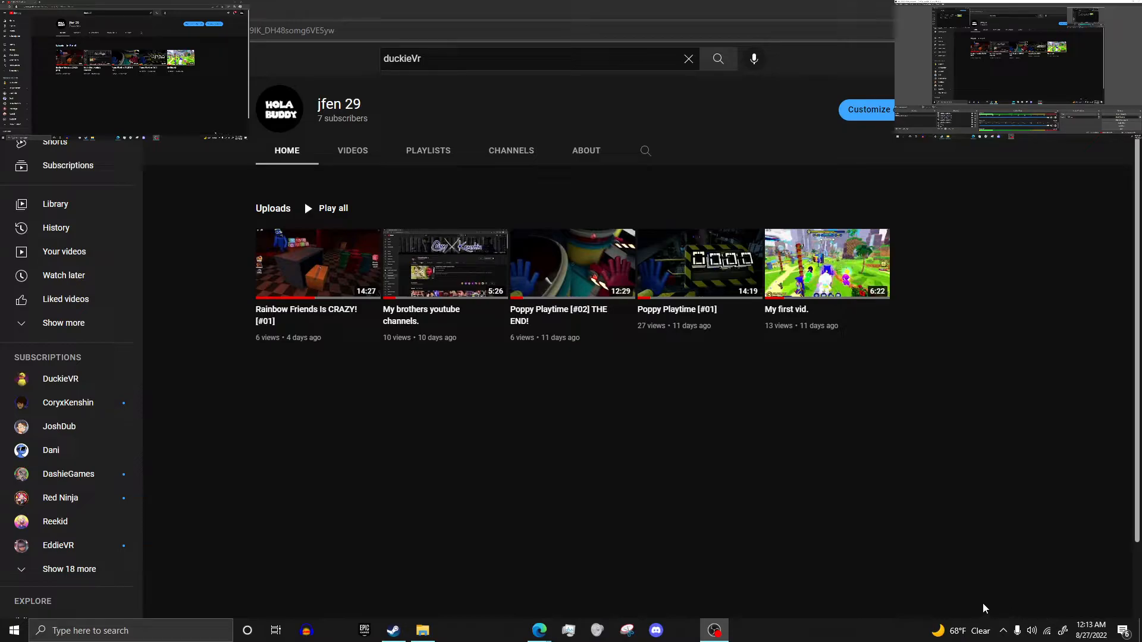
mouse_move(932, 607)
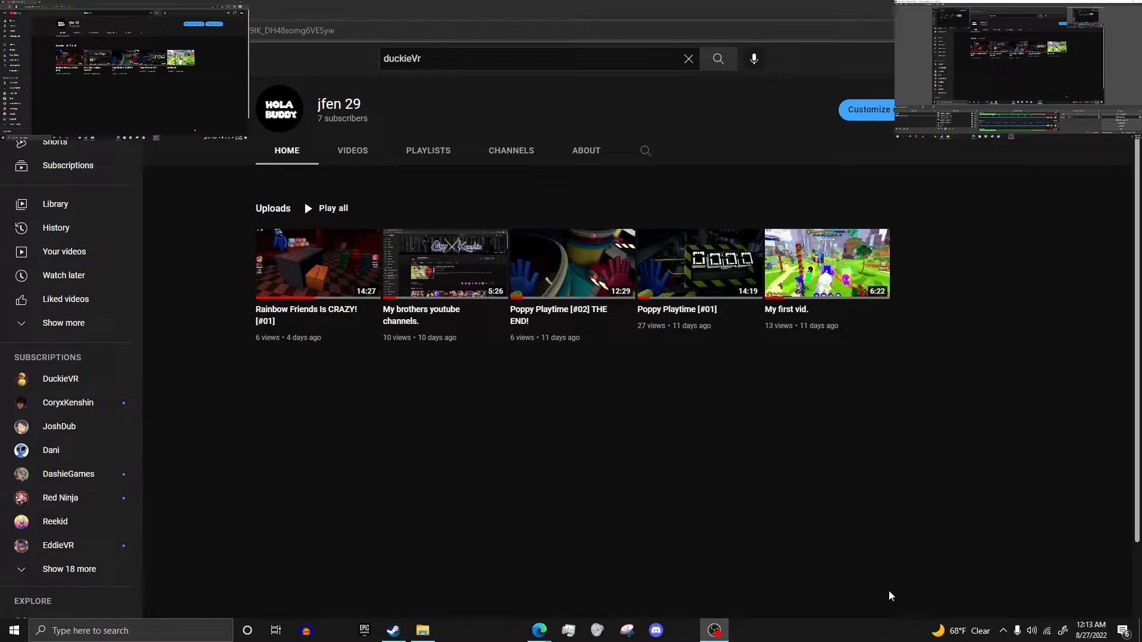
mouse_move(879, 606)
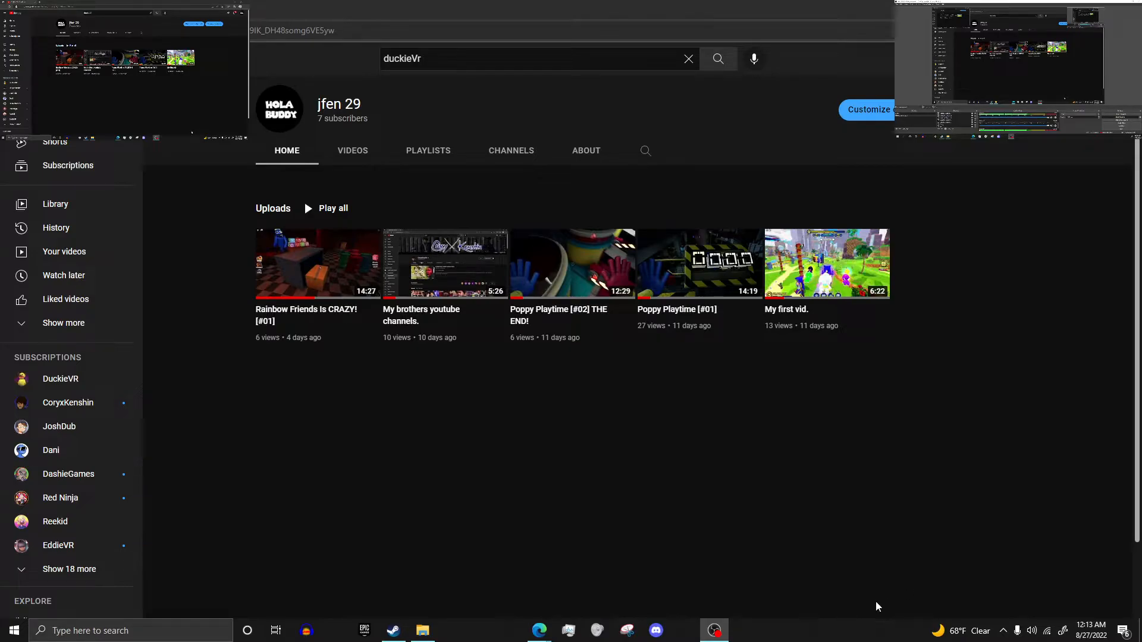
mouse_move(866, 608)
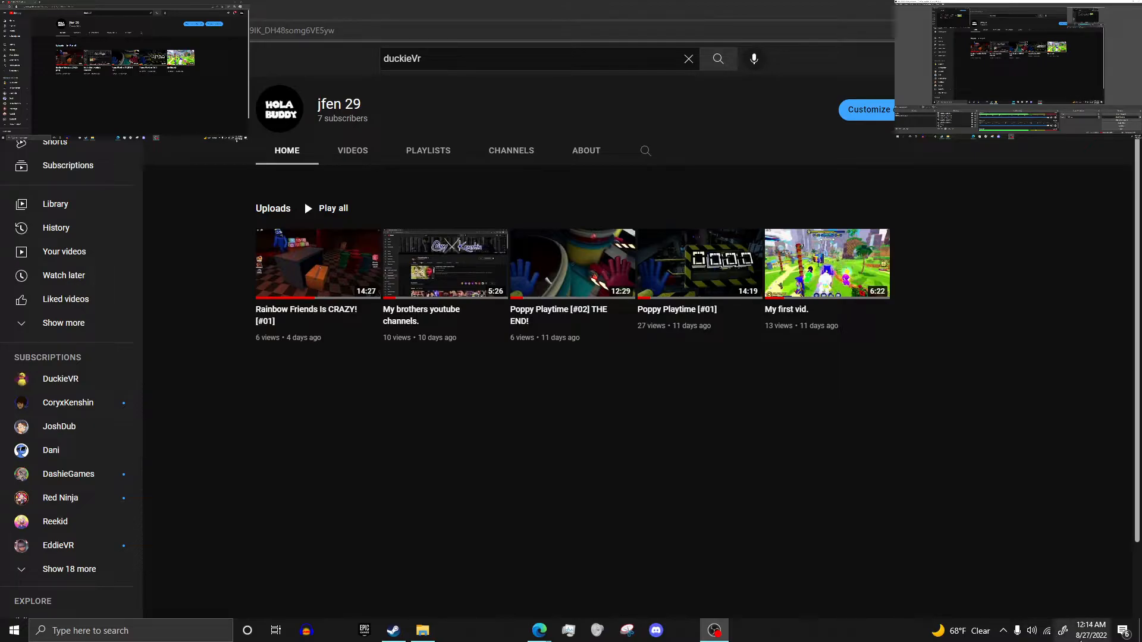
Open the taskbar calendar and view the agenda for Sunday, 28 August 2022
left_click(1084, 630)
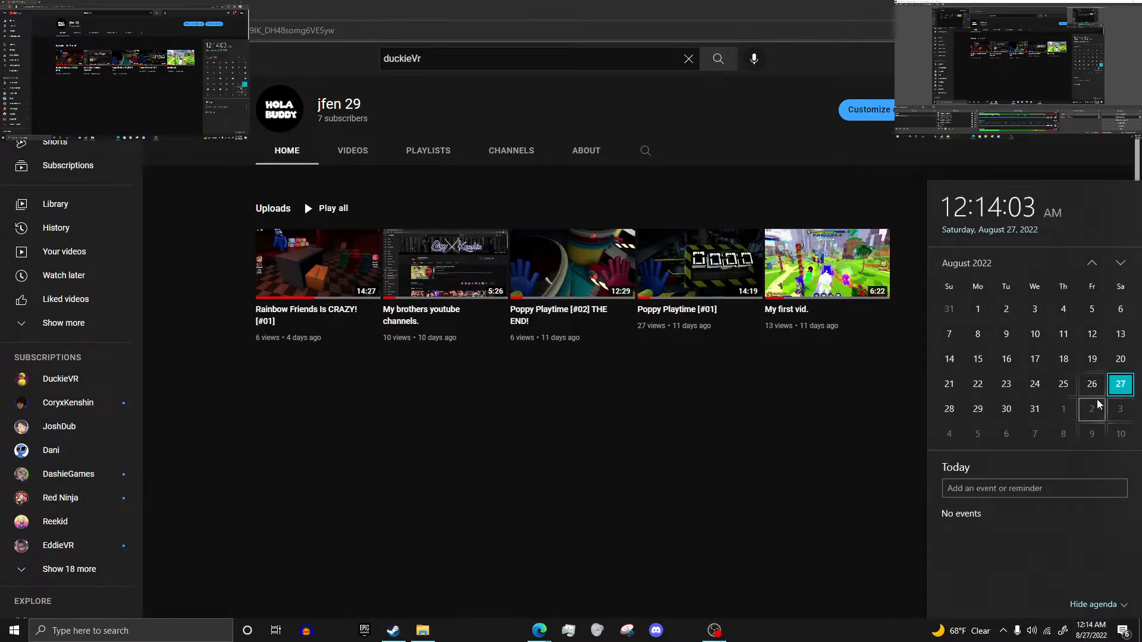
left_click(977, 409)
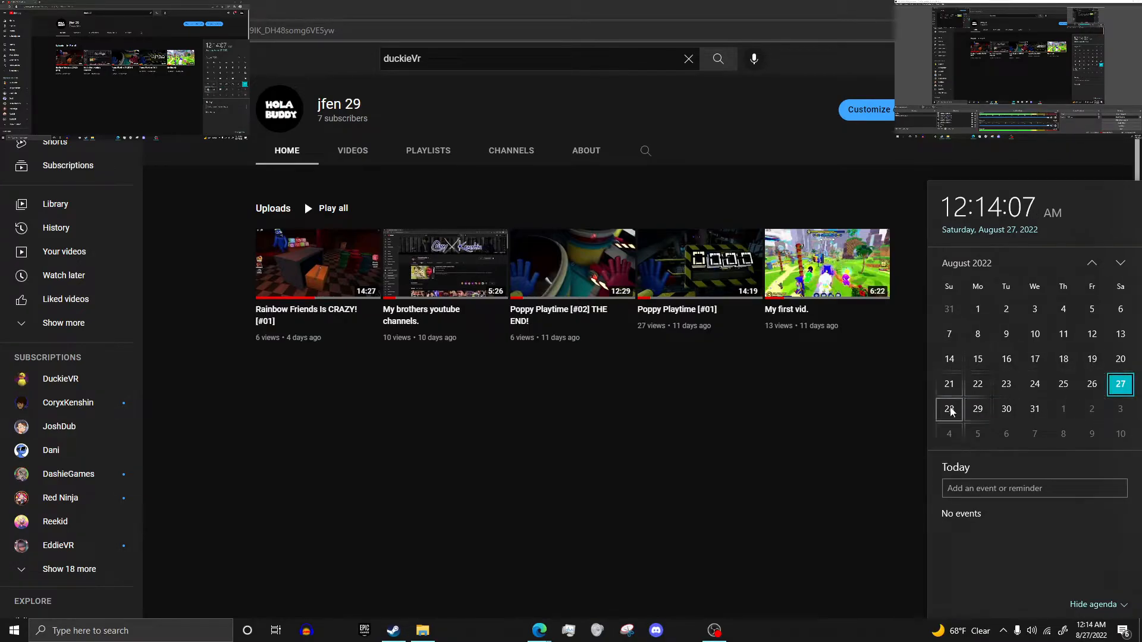
left_click(948, 409)
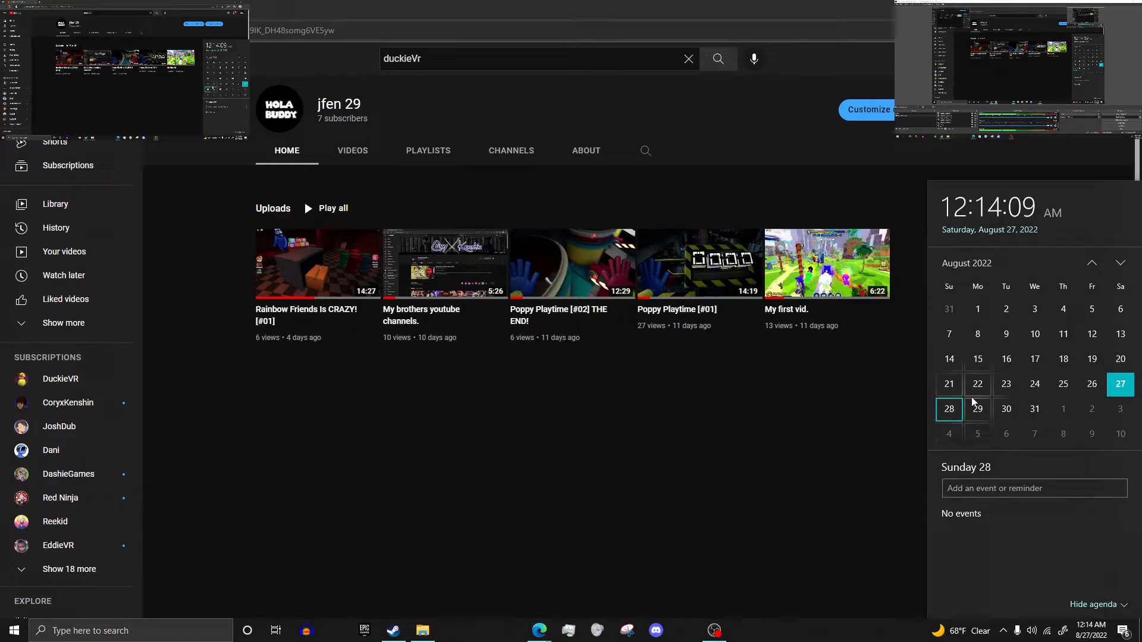
left_click(977, 409)
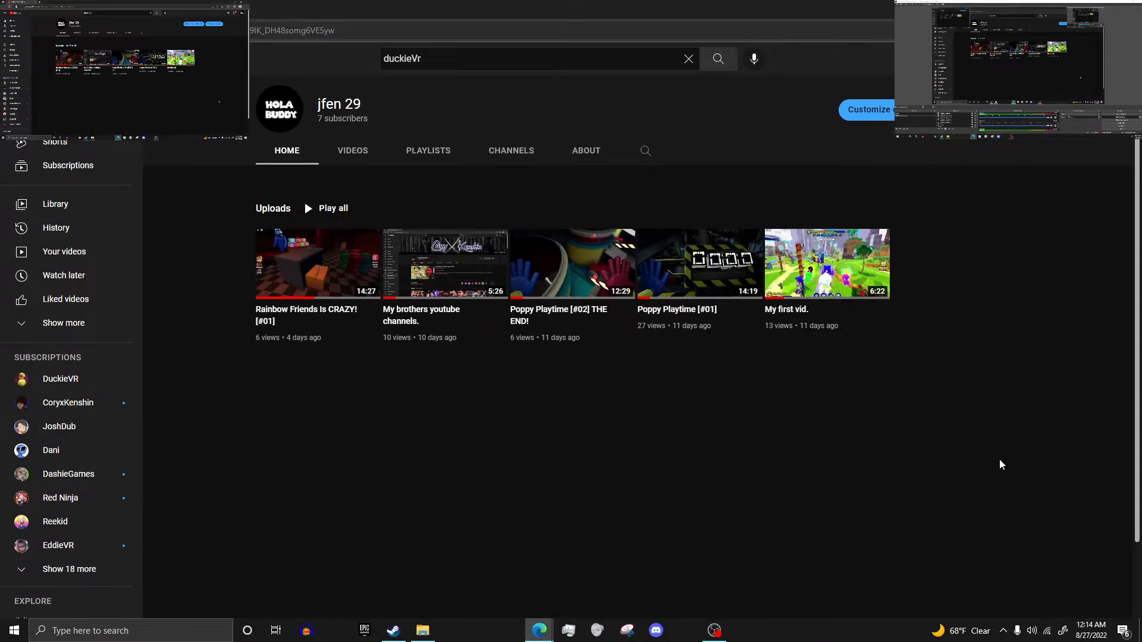
mouse_move(987, 212)
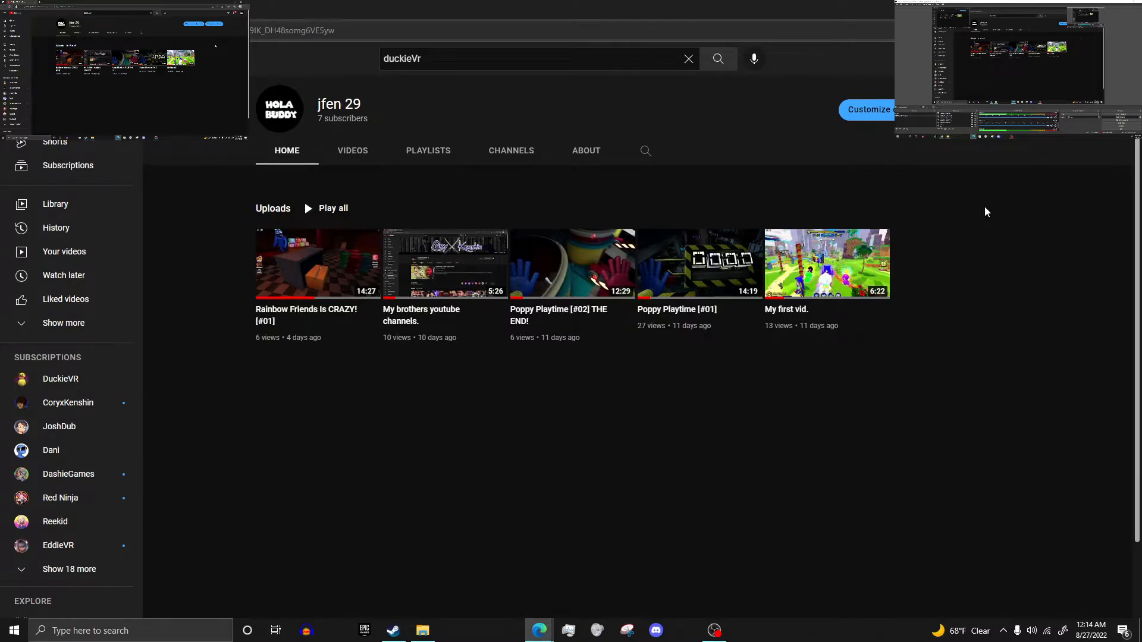
mouse_move(620, 360)
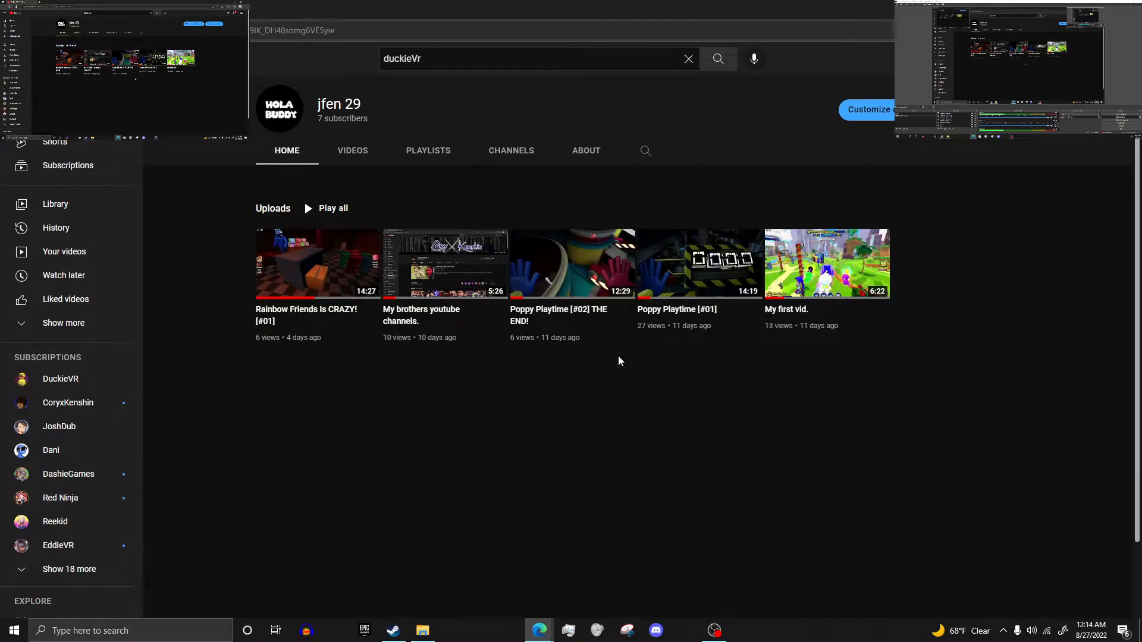
mouse_move(317, 264)
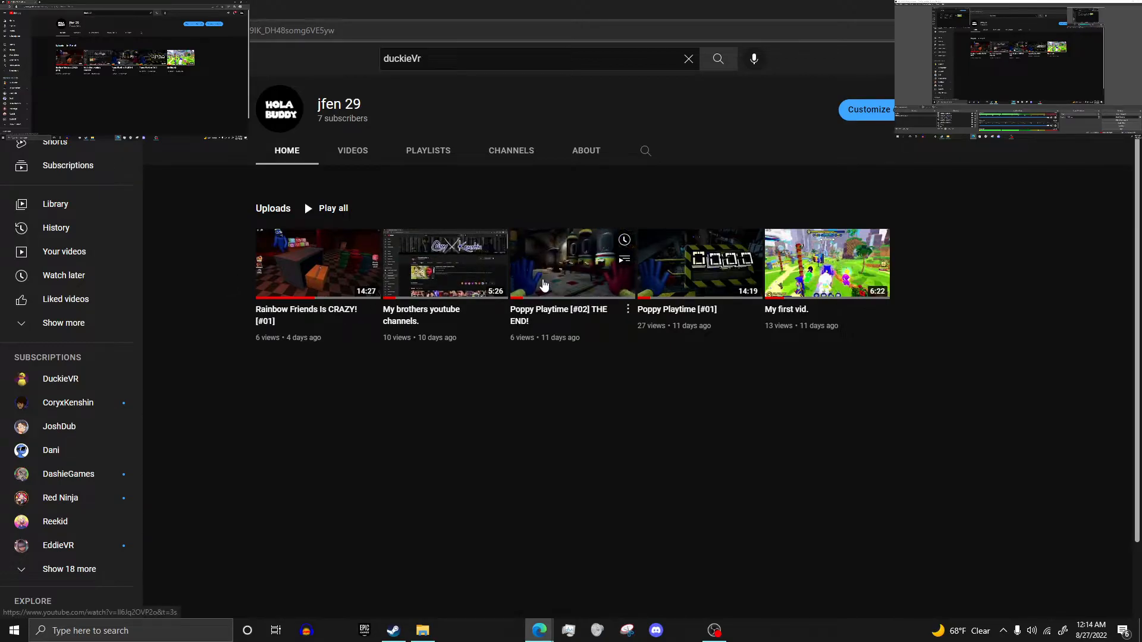
mouse_move(603, 304)
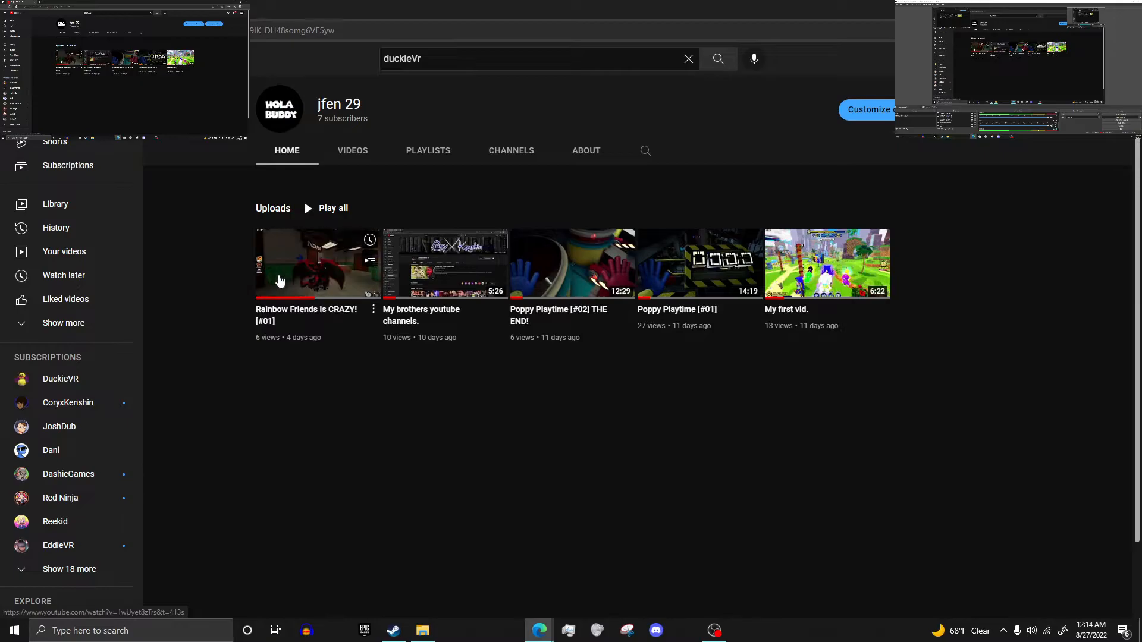
mouse_move(317, 263)
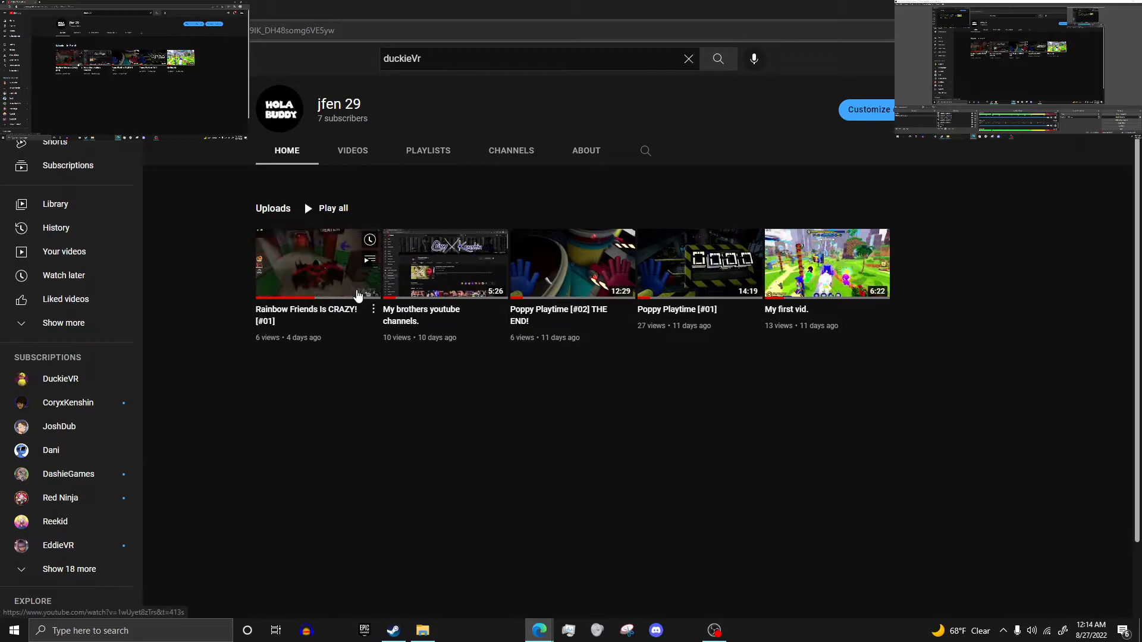
mouse_move(306, 274)
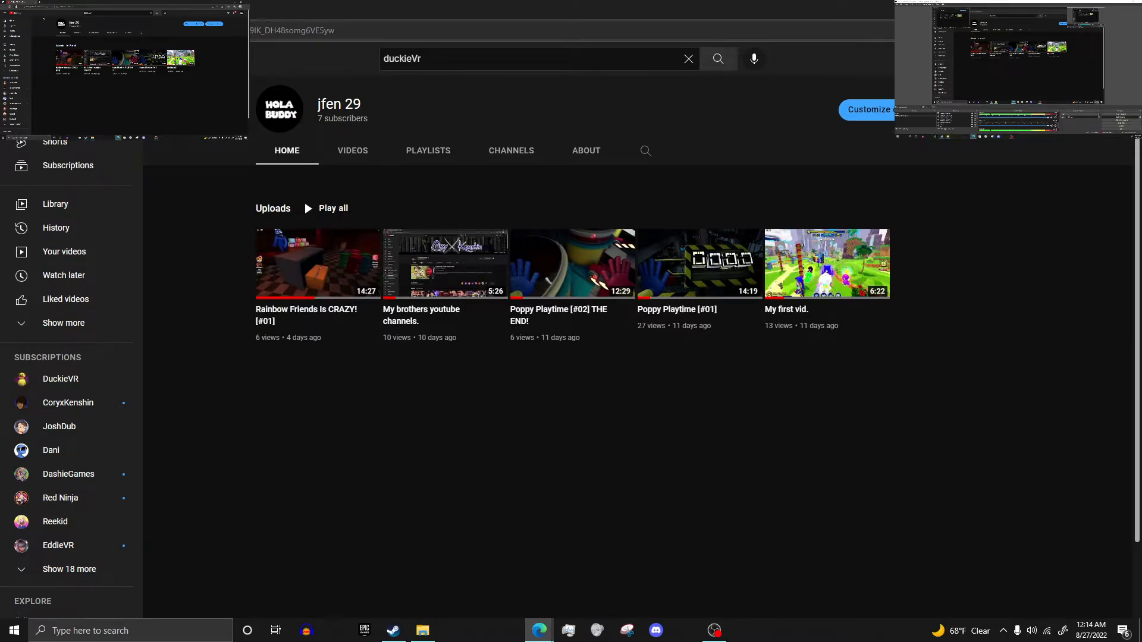
mouse_move(64, 276)
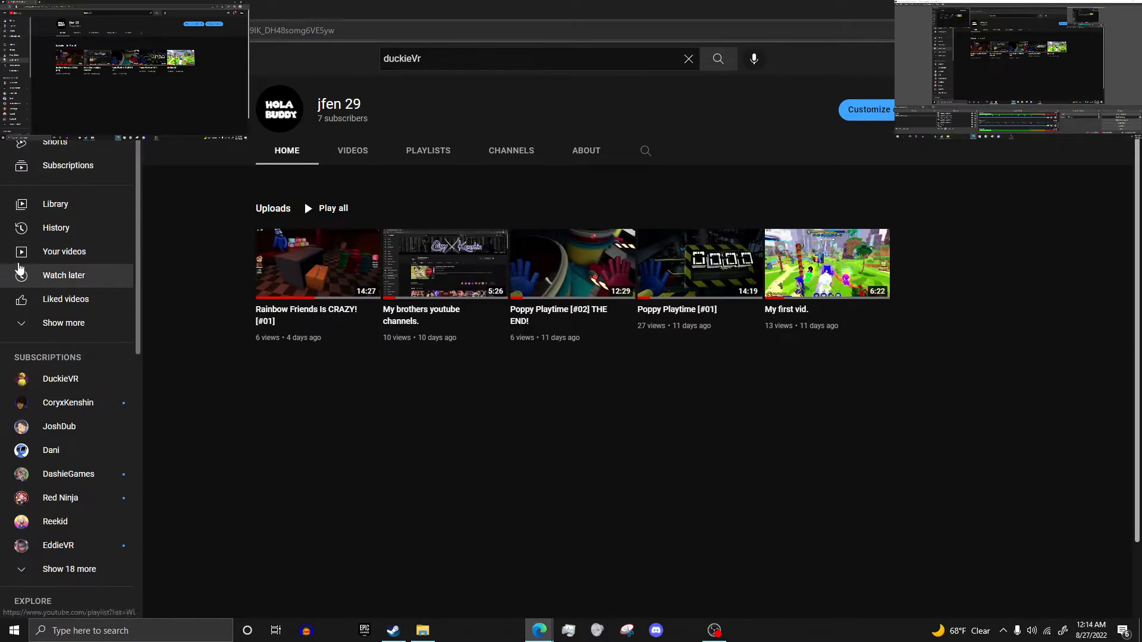
mouse_move(64, 251)
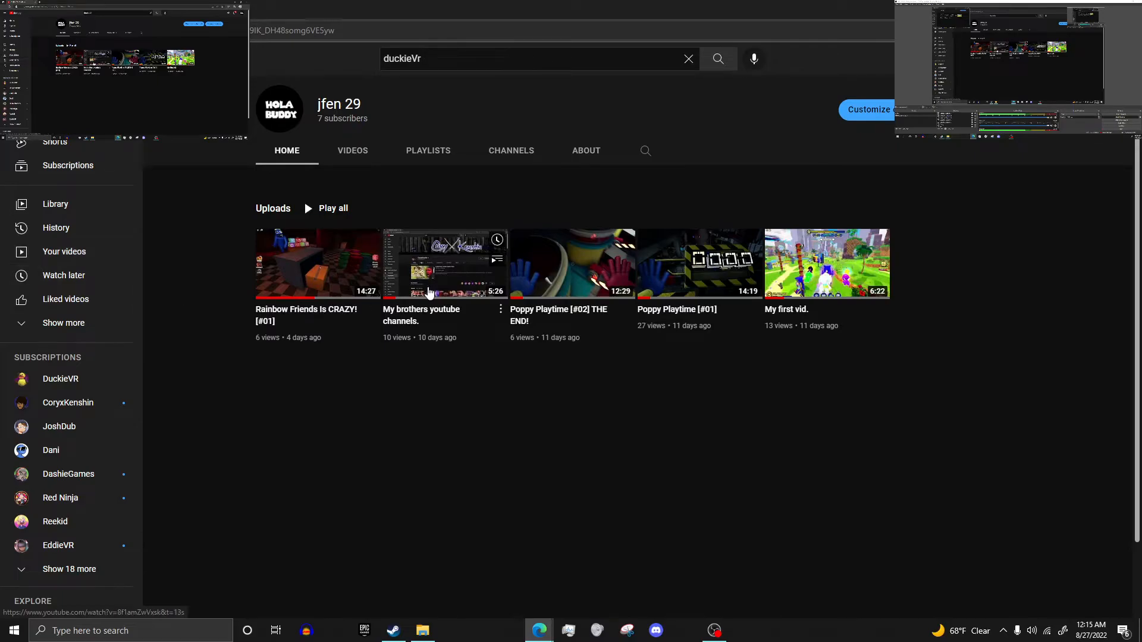
mouse_move(943, 340)
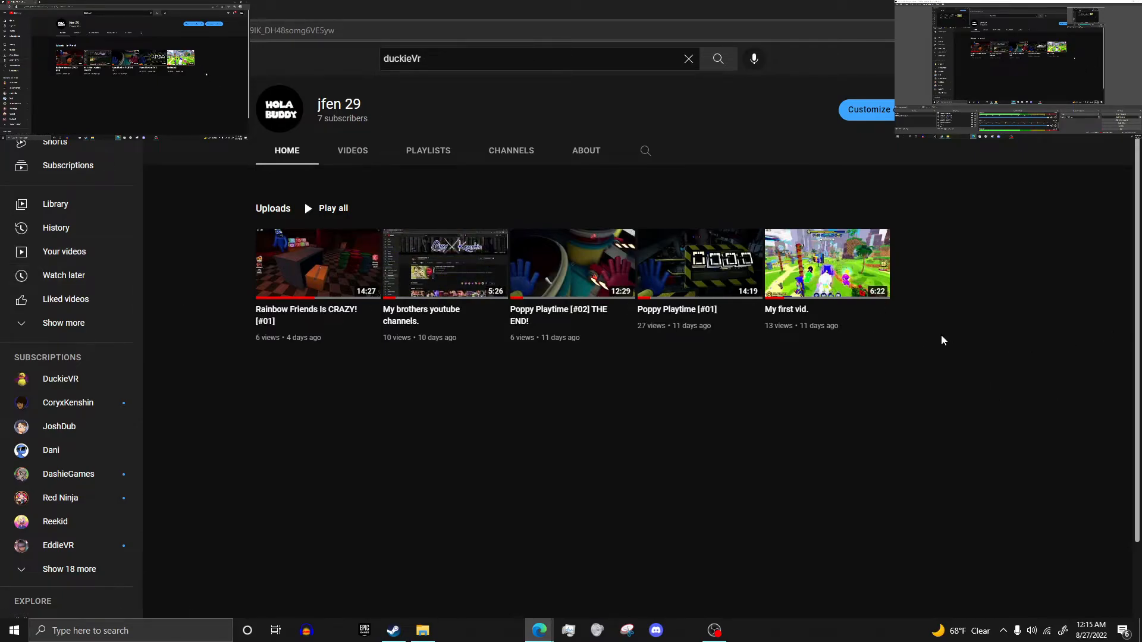
mouse_move(827, 264)
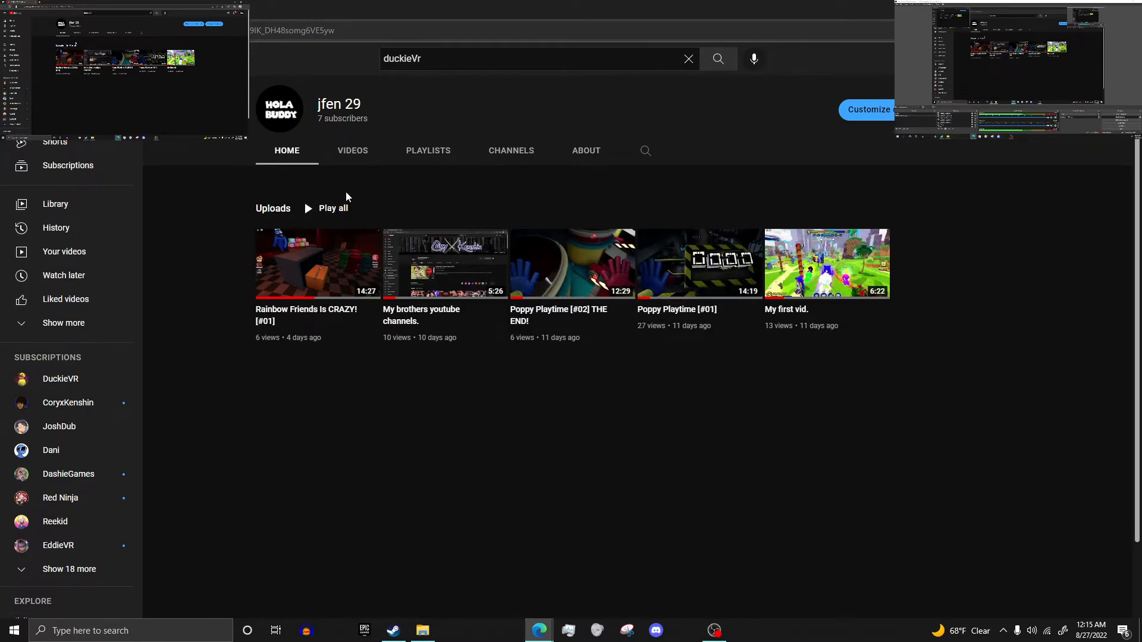
mouse_move(347, 188)
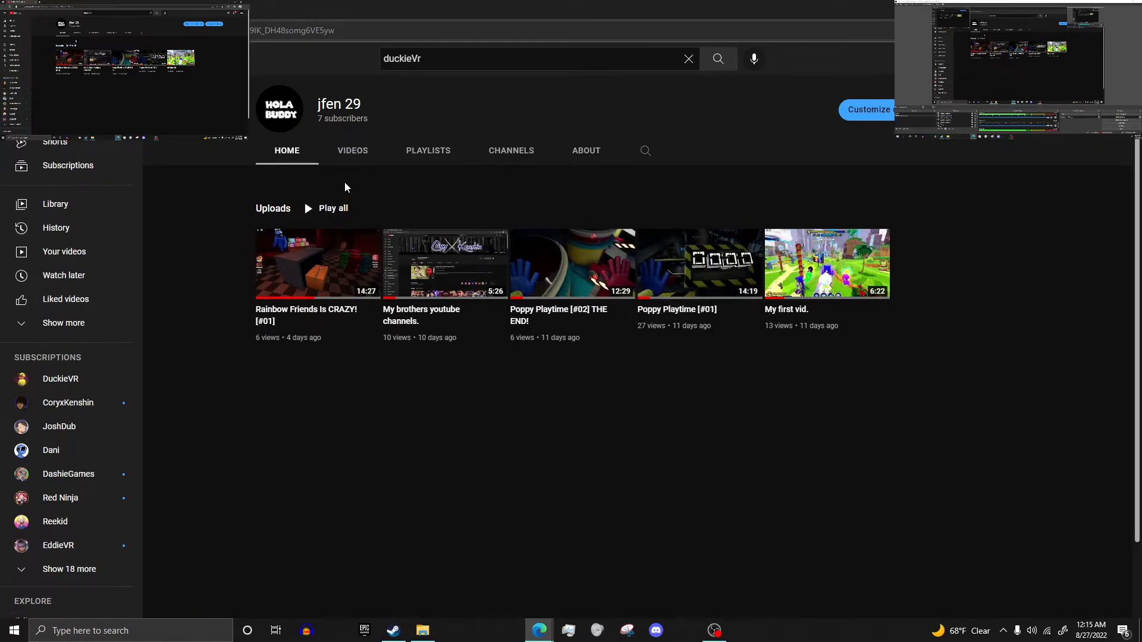
mouse_move(225, 228)
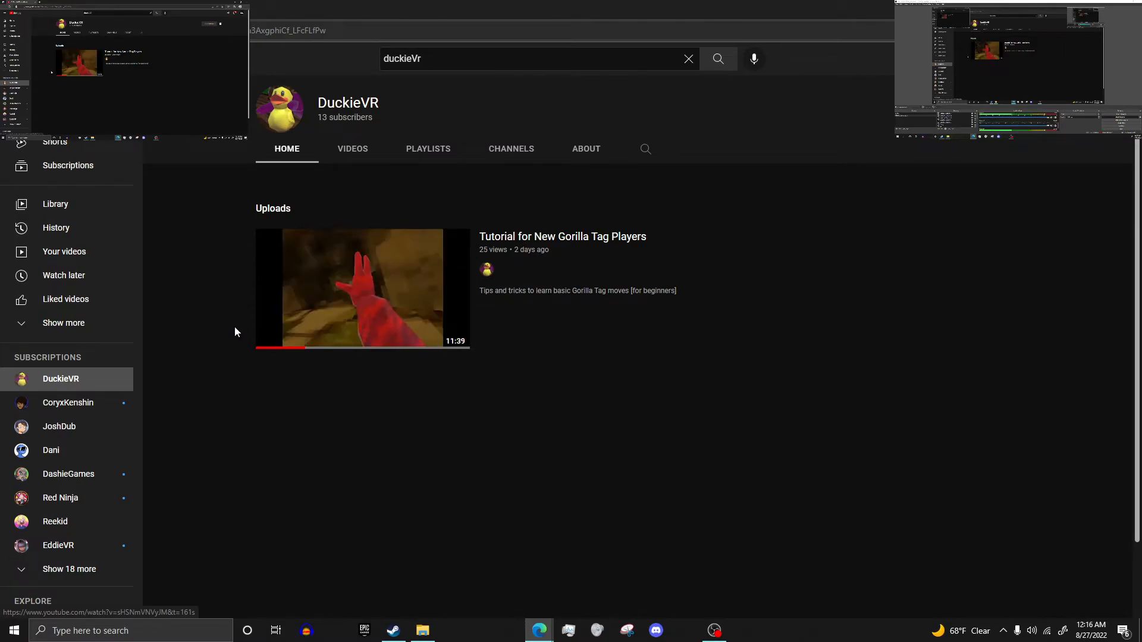
mouse_move(942, 552)
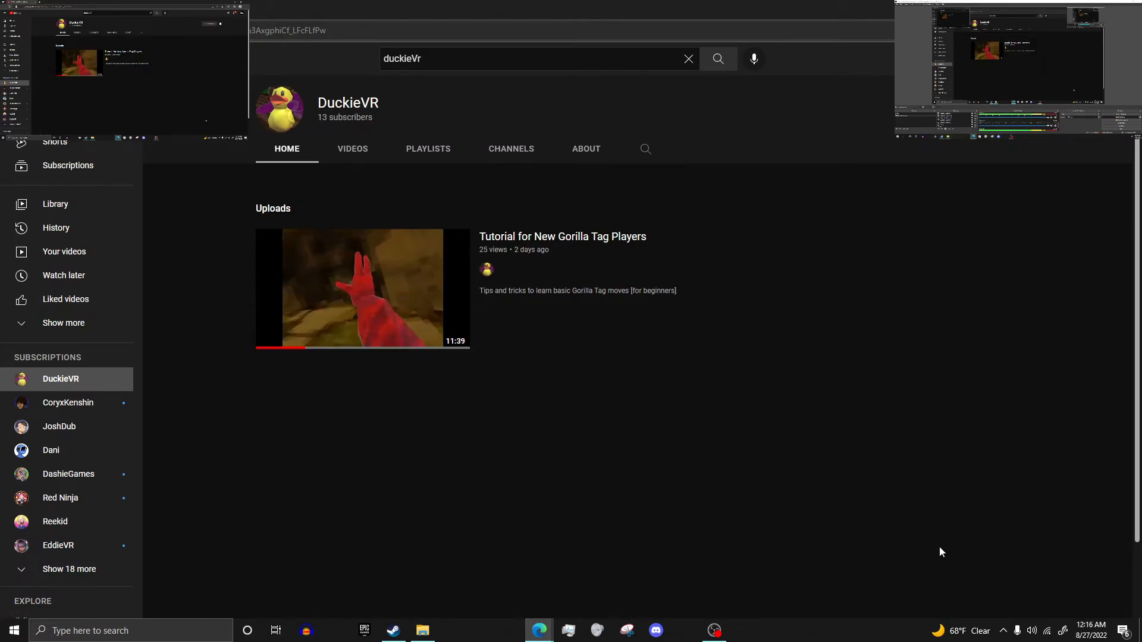
mouse_move(922, 554)
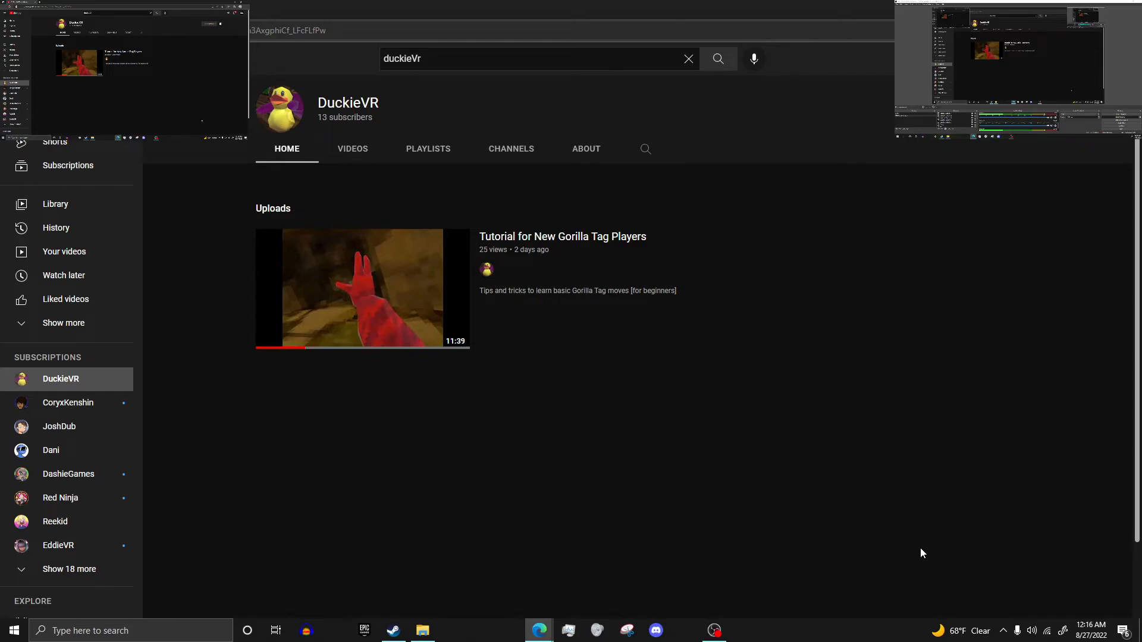
mouse_move(853, 511)
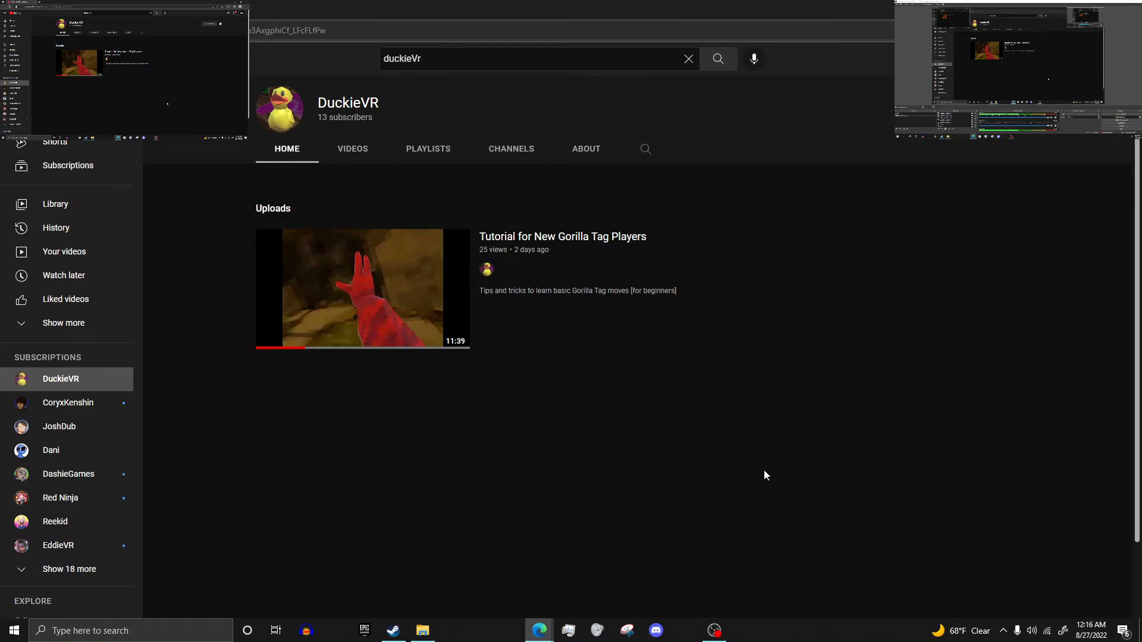
mouse_move(681, 373)
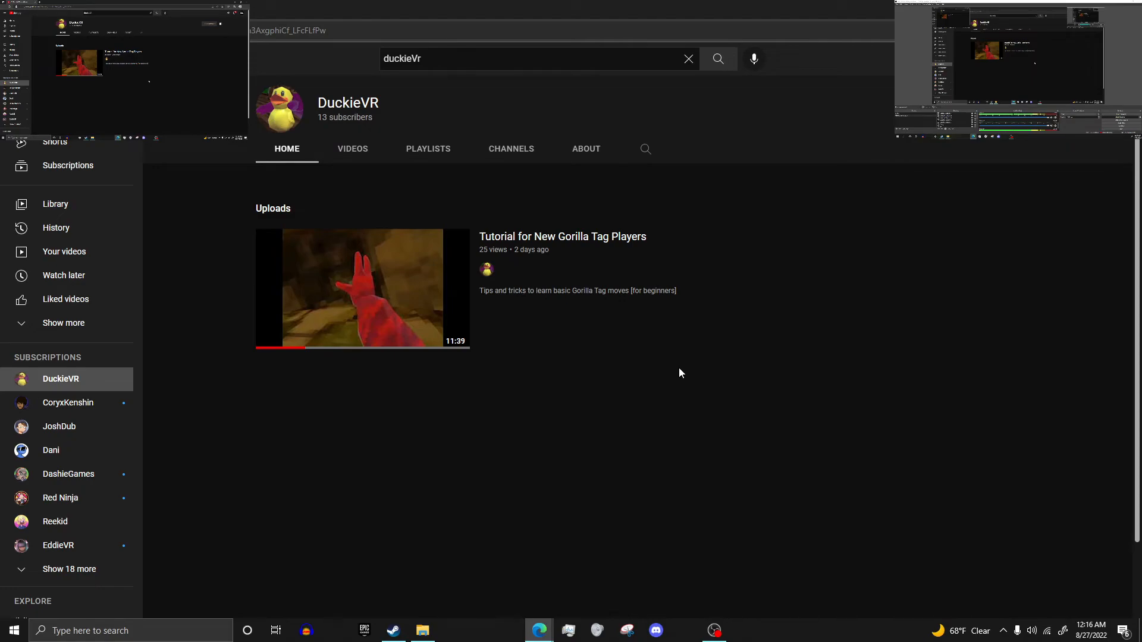
mouse_move(428, 149)
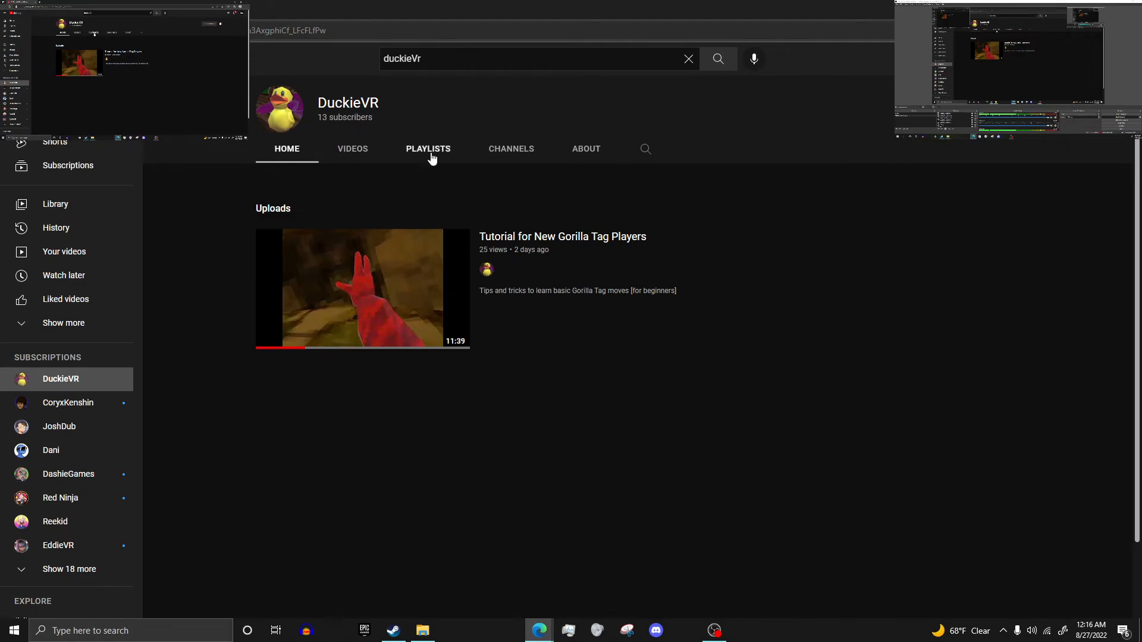
Show DuckieVR's CHANNELS tab, which features no other channels
left_click(511, 149)
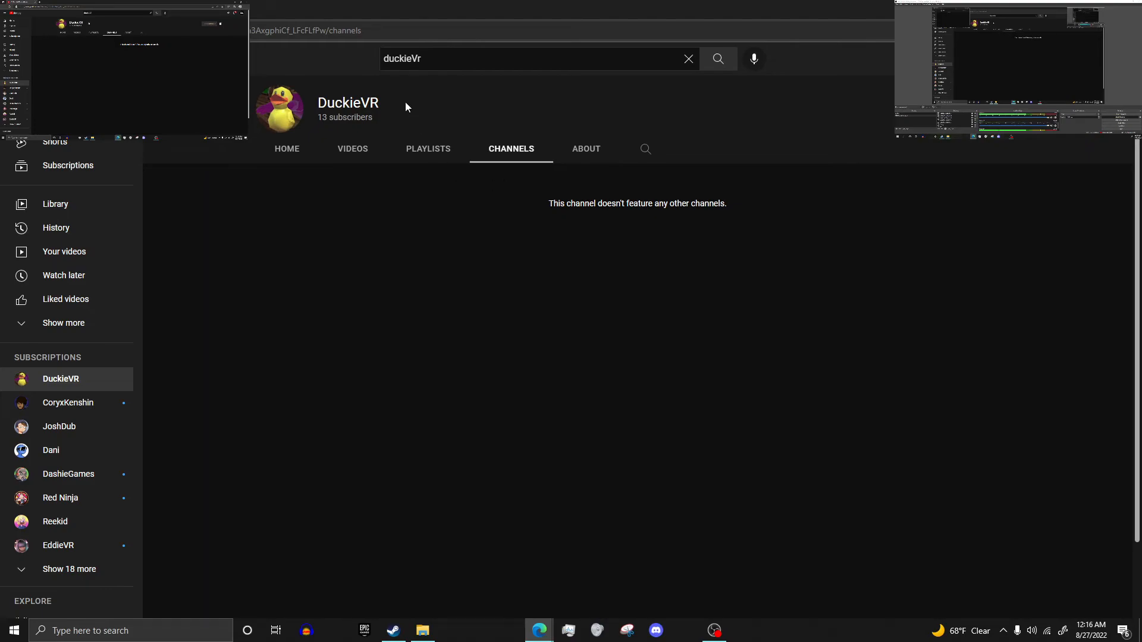
mouse_move(450, 127)
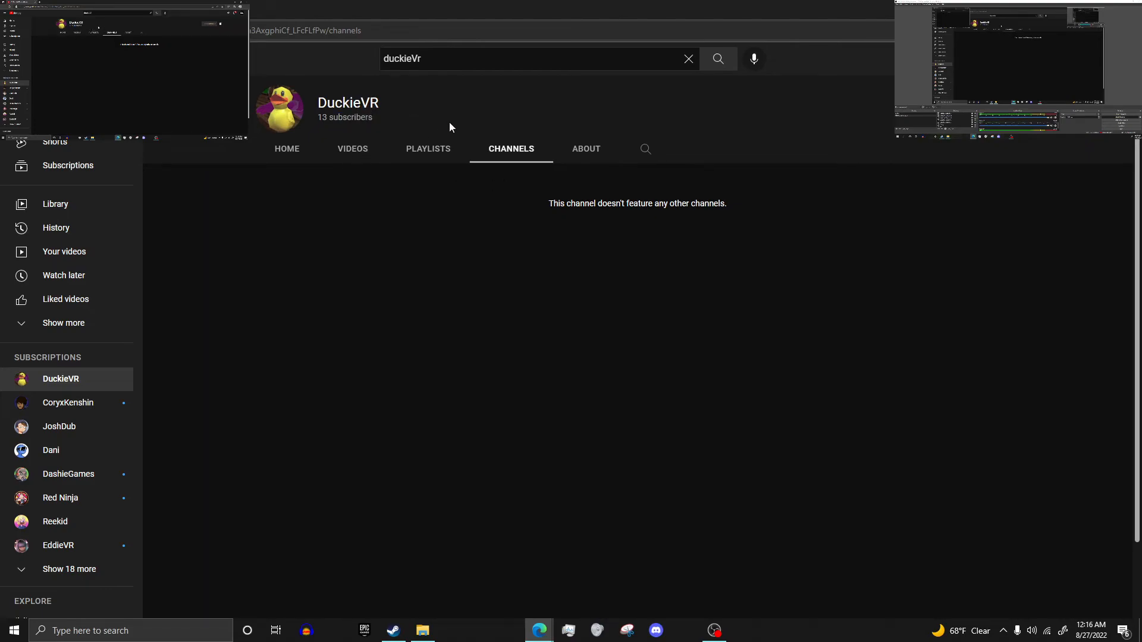